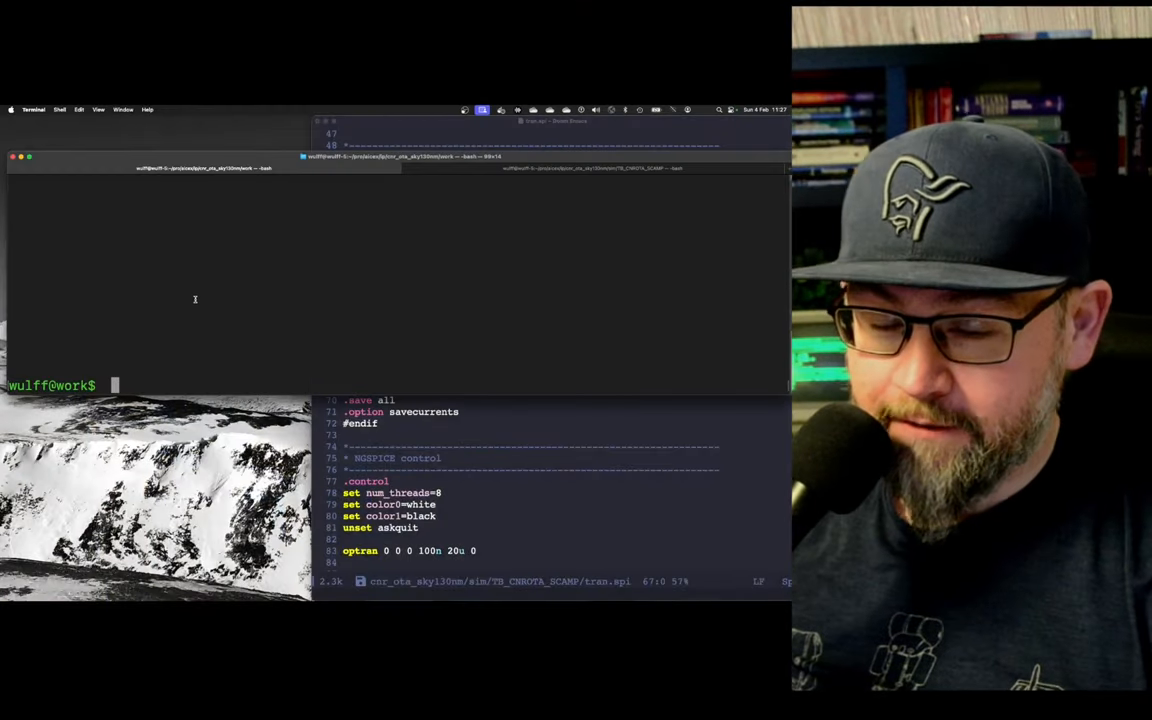
# - Launch xschem on ../design/TB_CNR_OTA/TB_CNROTA_SCAMP.sch from the Terminal prompt
pyautogui.write('xschem ../')
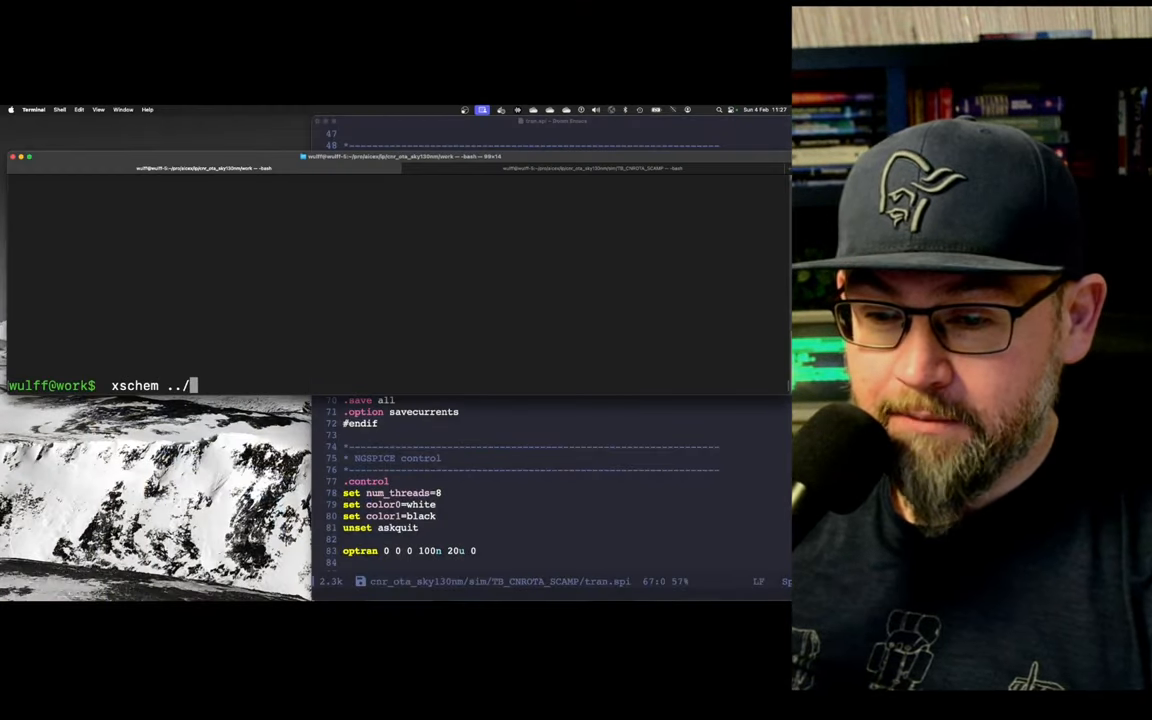
pyautogui.write('s')
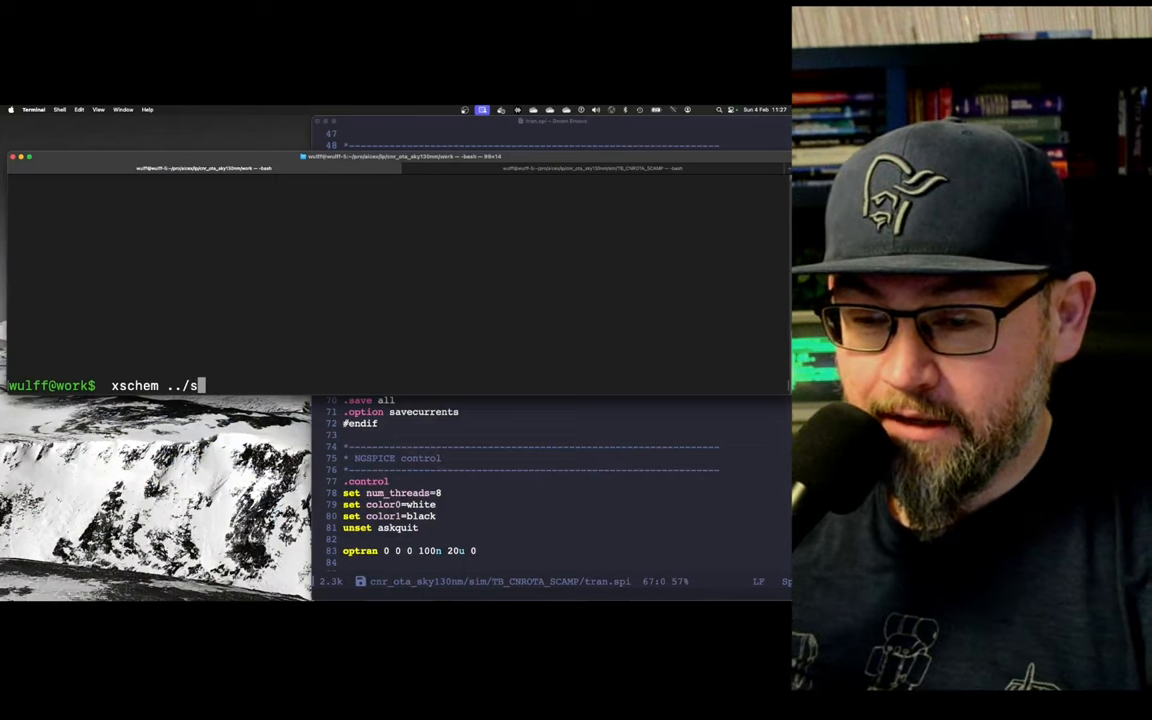
pyautogui.press('Backspace')
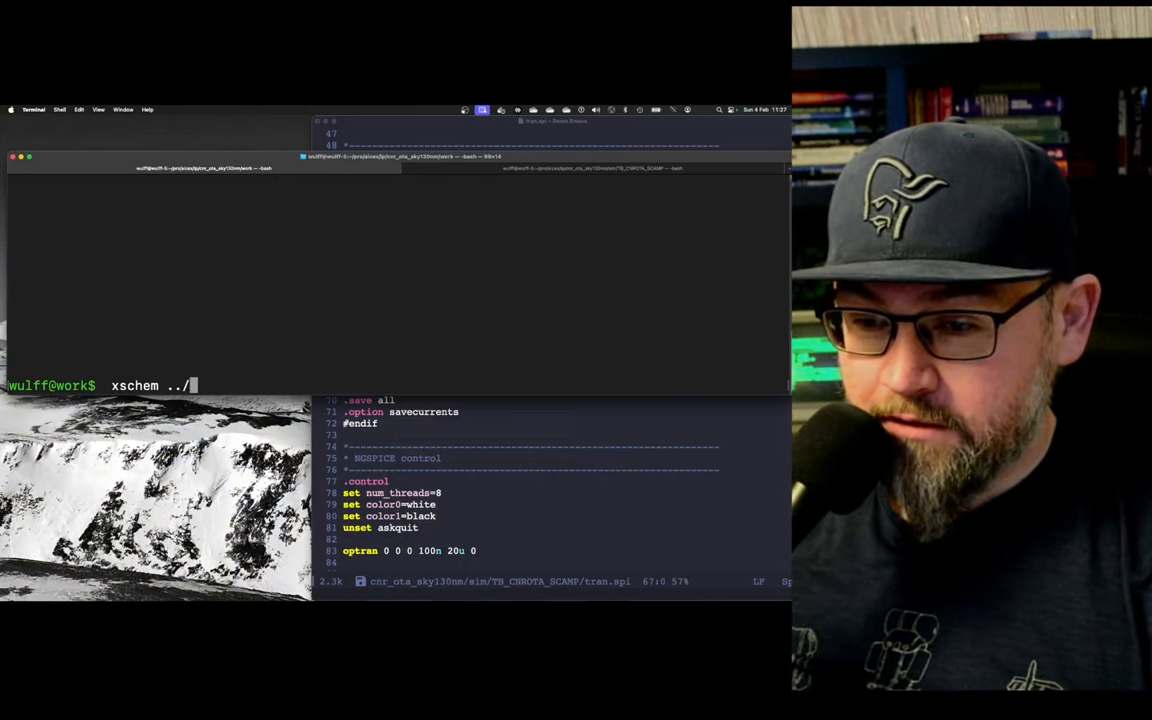
pyautogui.write('design/TB_CNR_OTA/')
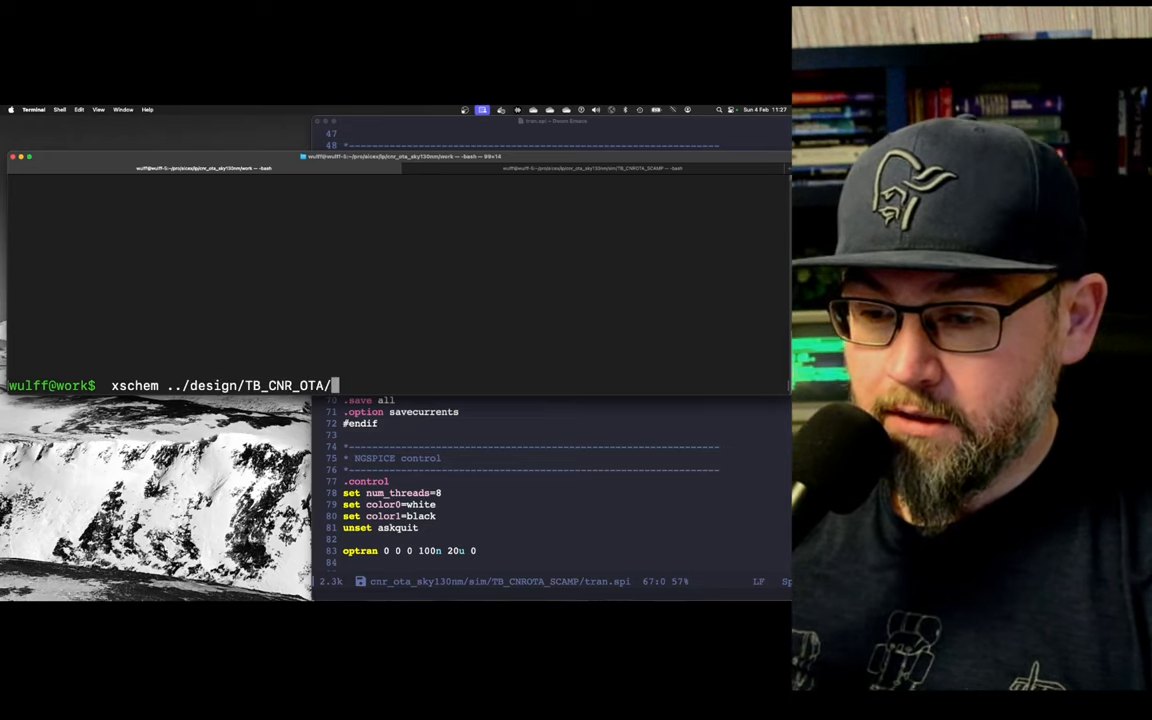
pyautogui.write('TB_CNROTA_')
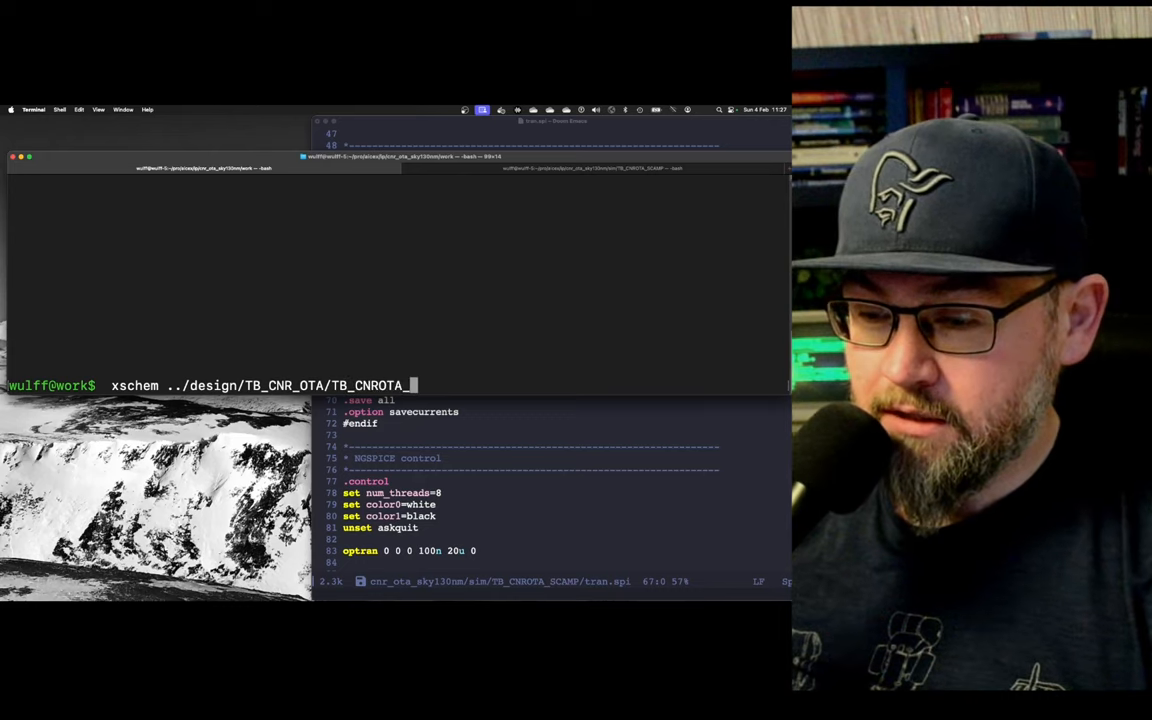
pyautogui.write('SCAMP.')
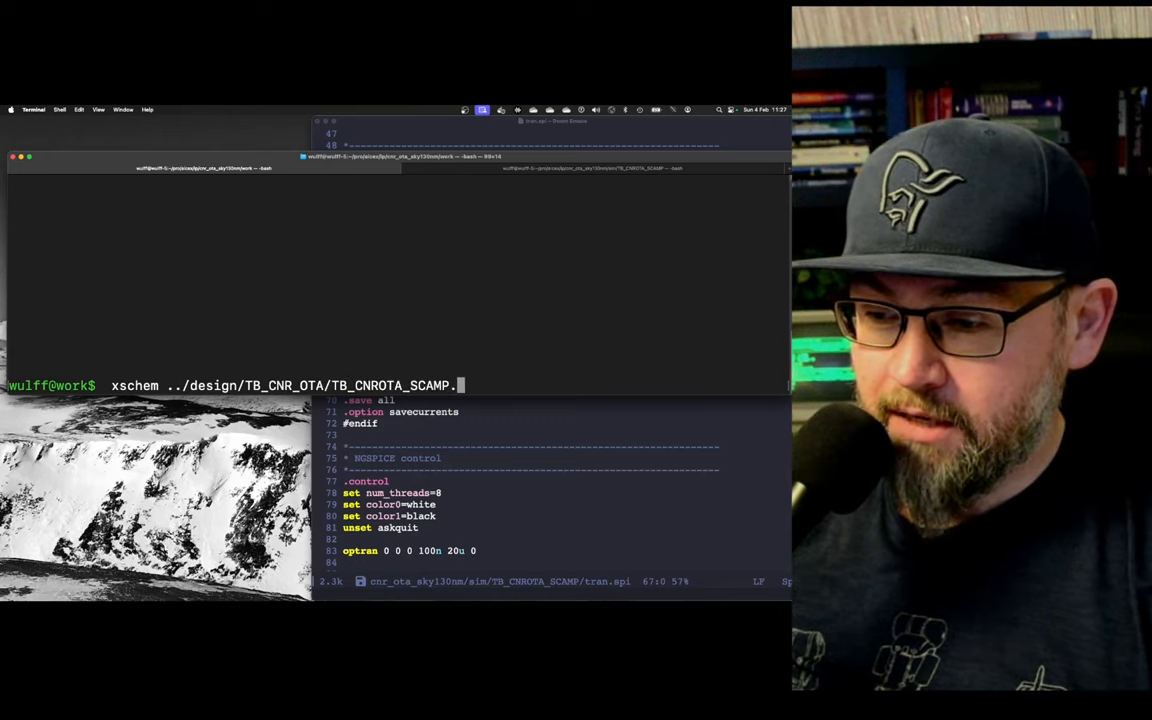
pyautogui.write('sch')
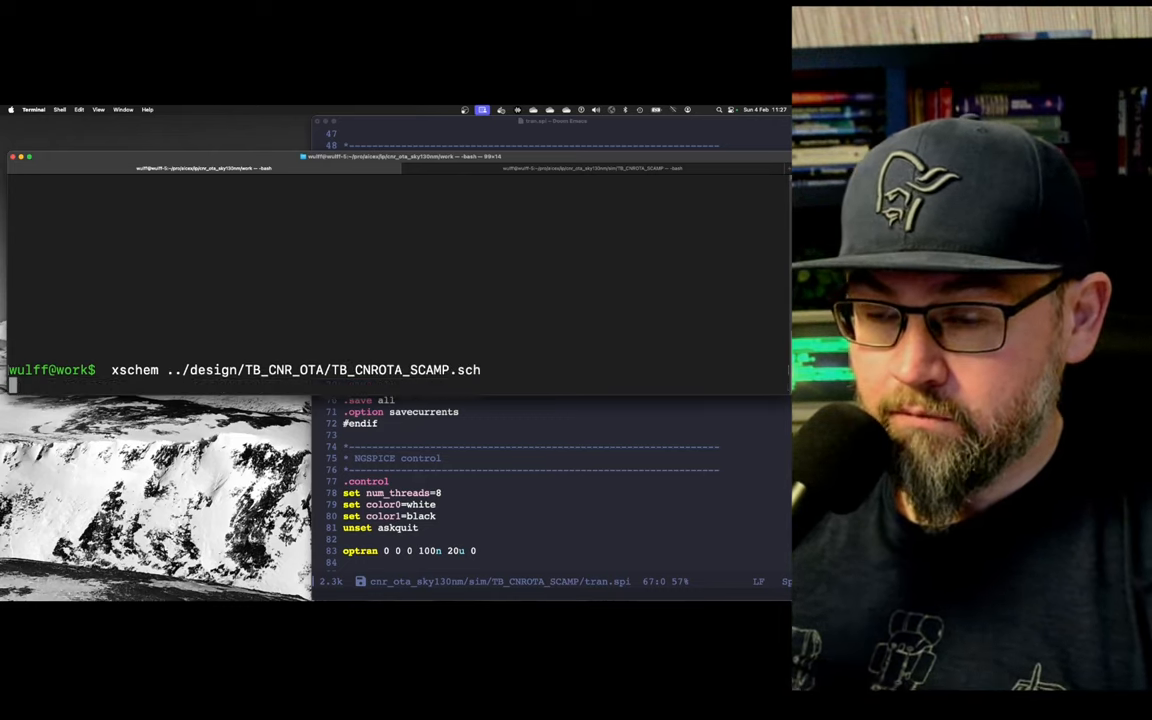
pyautogui.press('Return')
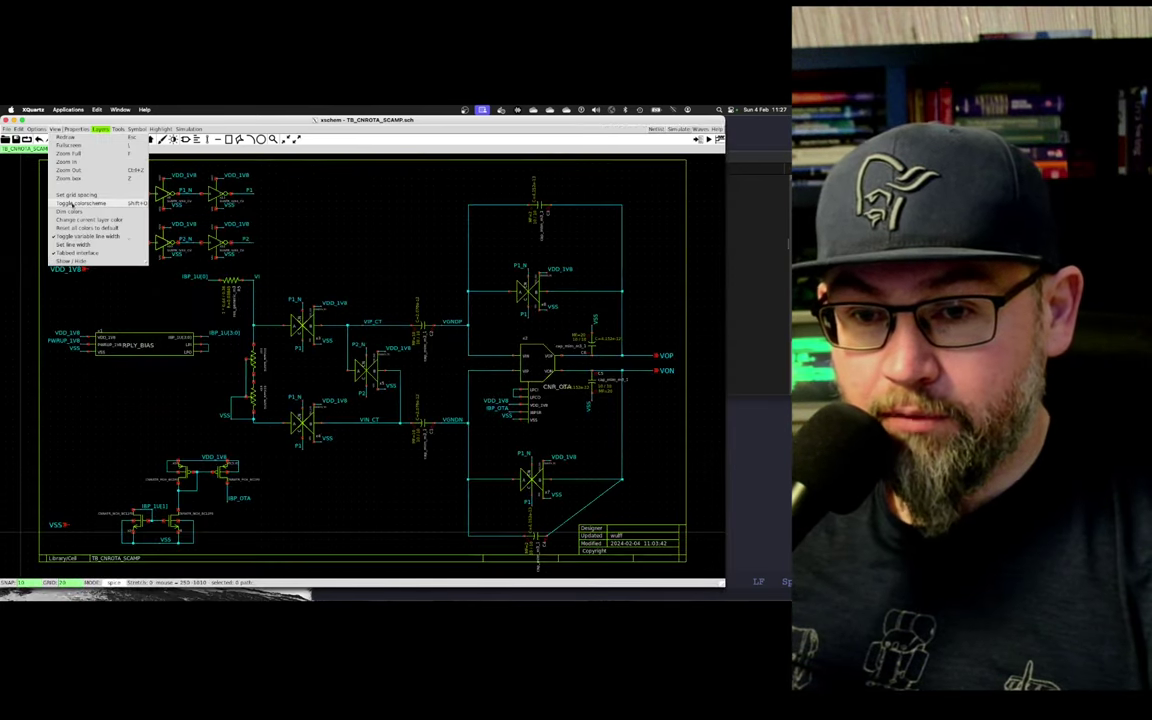
# - Switch to the light colorscheme and briefly descend into the RPLY_BIAS block
pyautogui.click(80, 204)
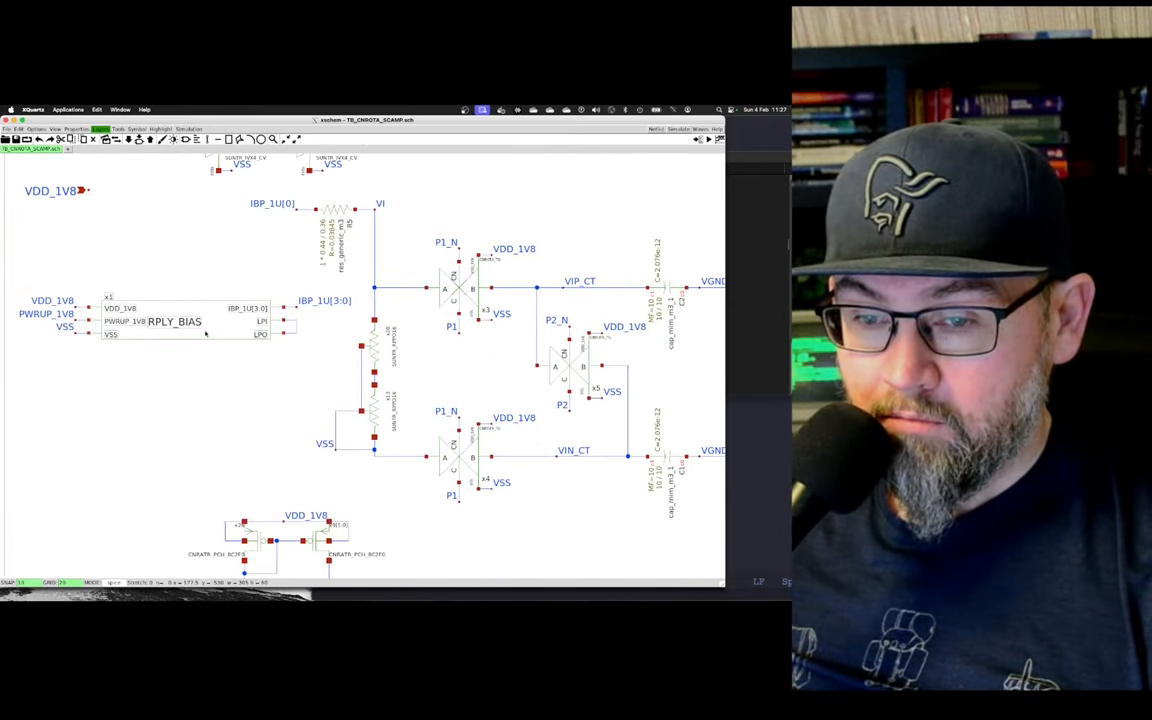
pyautogui.doubleClick(176, 320)
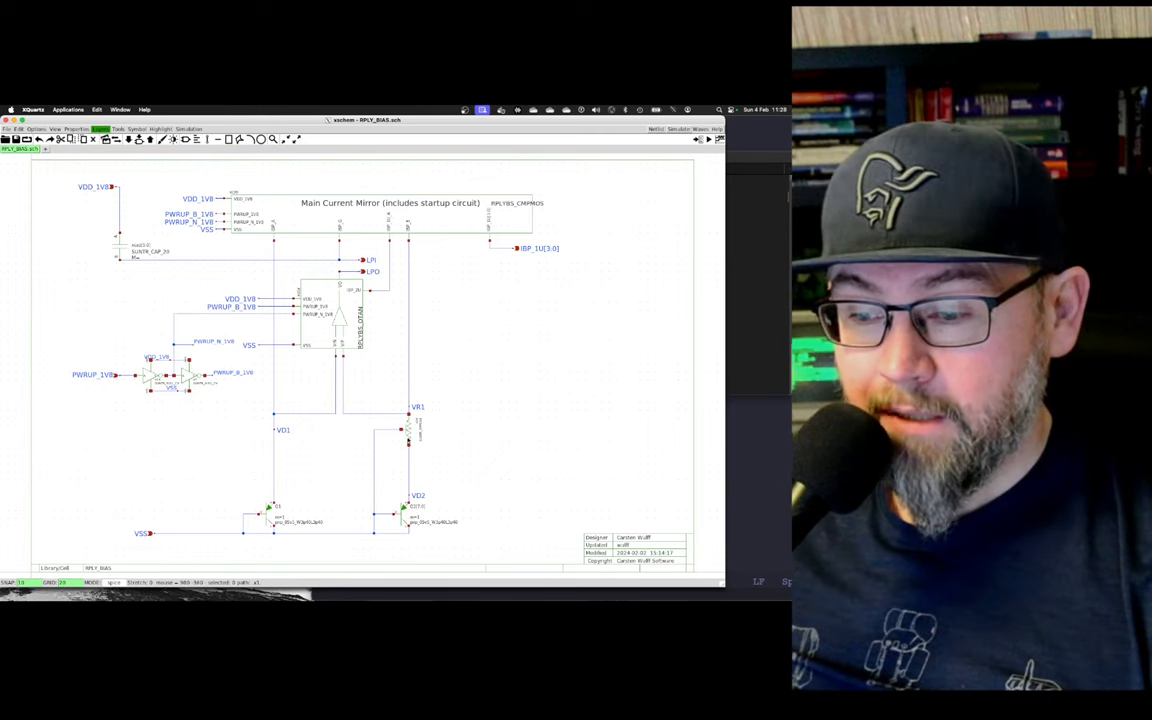
pyautogui.scroll(3)
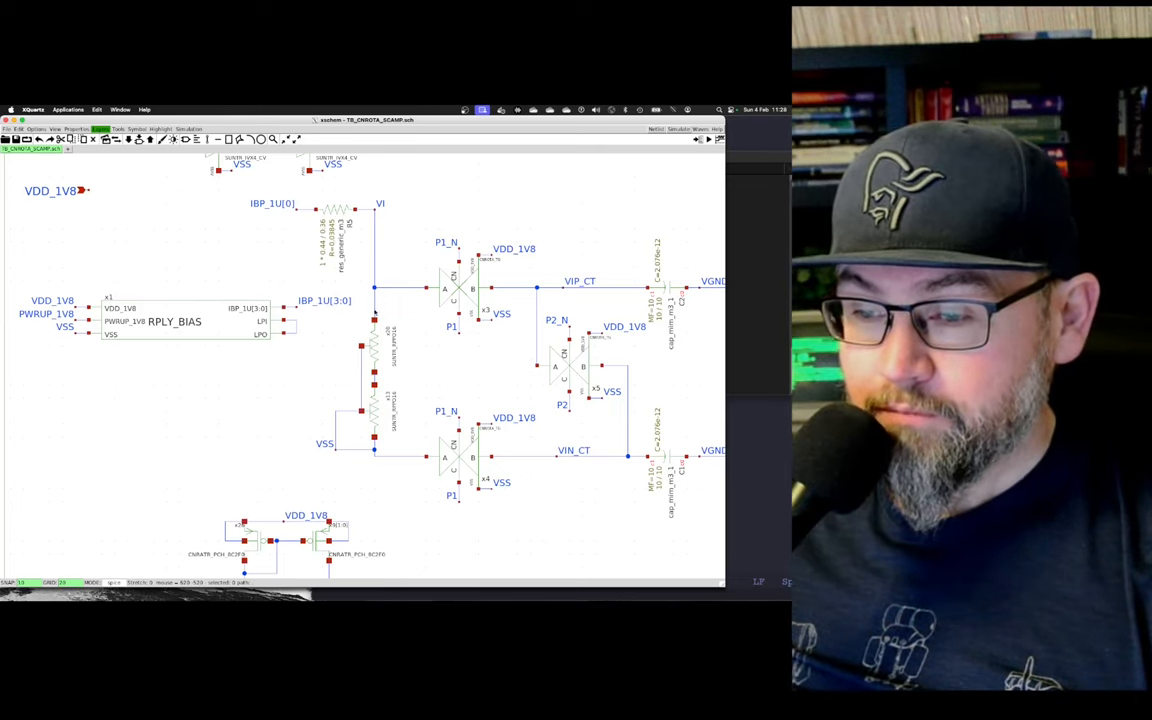
pyautogui.moveTo(422, 412)
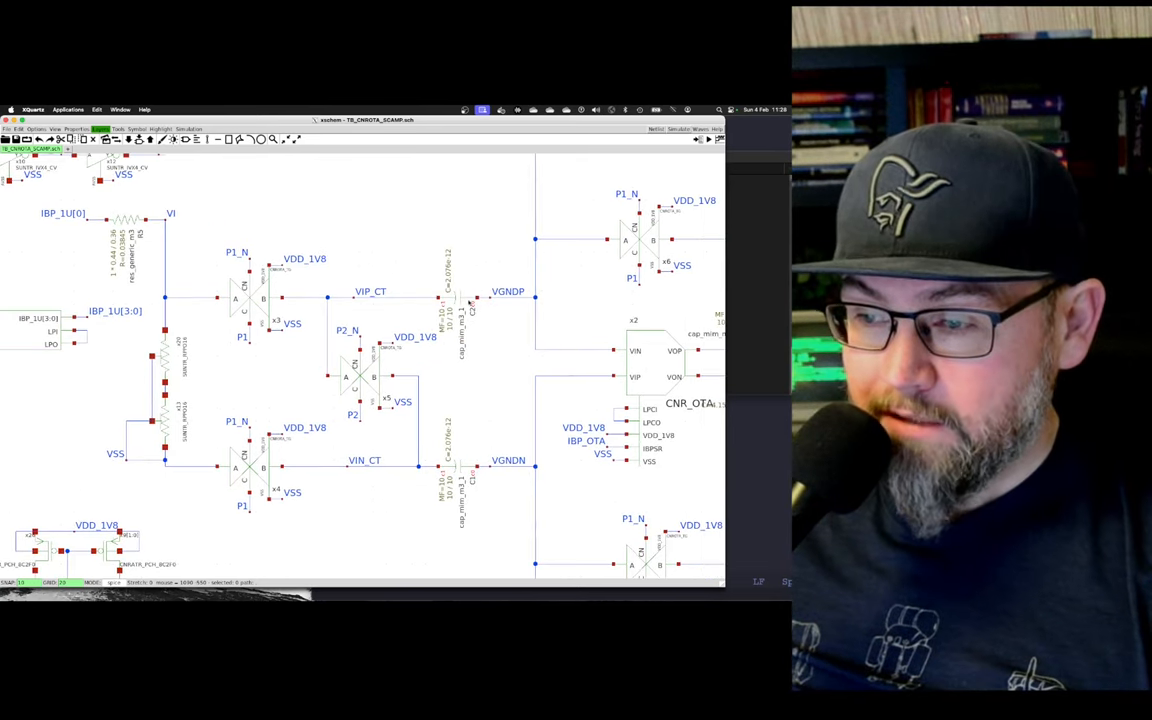
pyautogui.moveTo(550, 362)
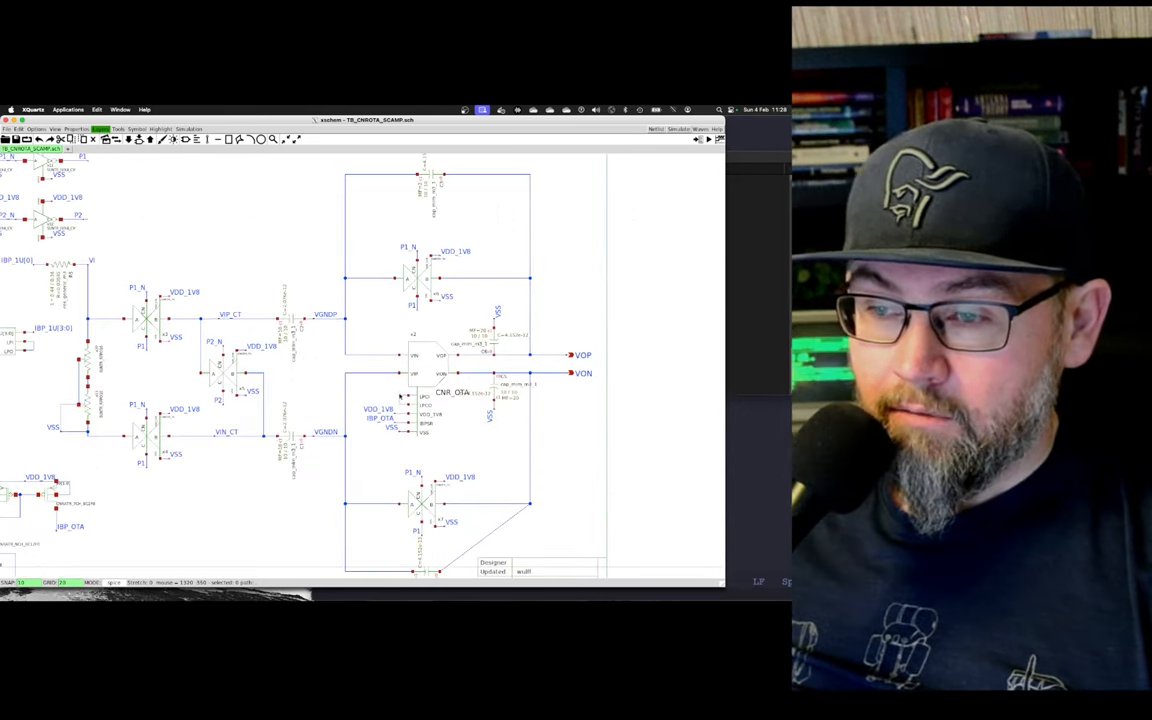
pyautogui.moveTo(416, 186)
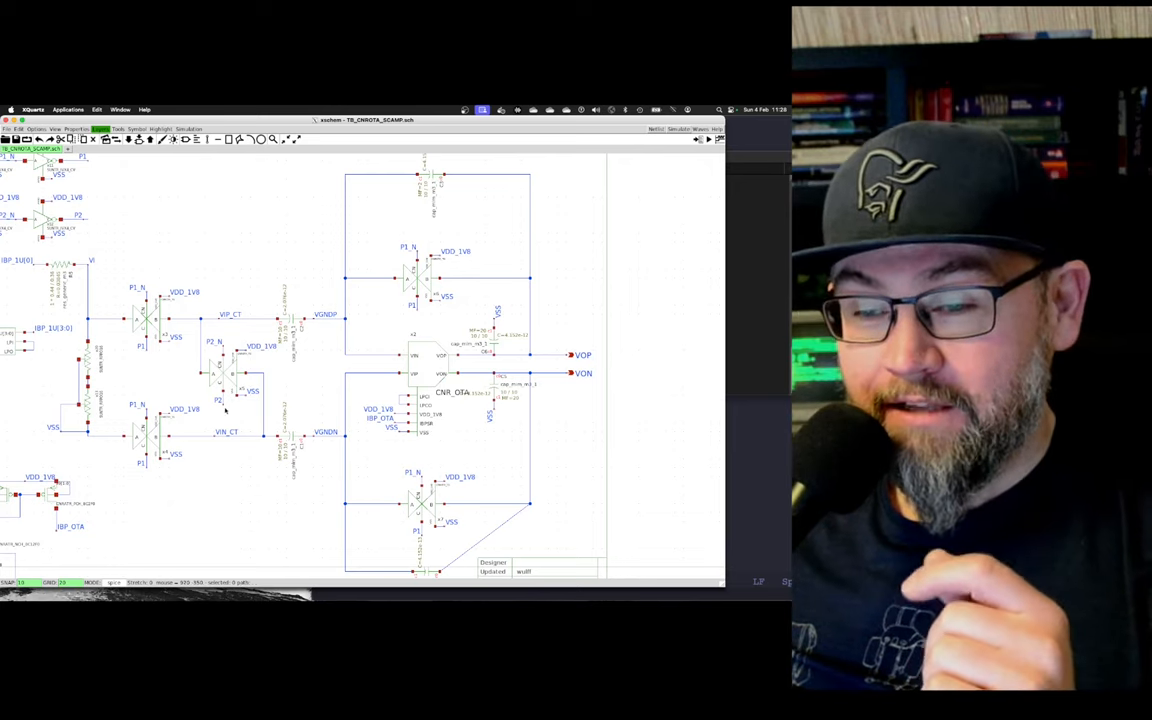
pyautogui.moveTo(218, 364)
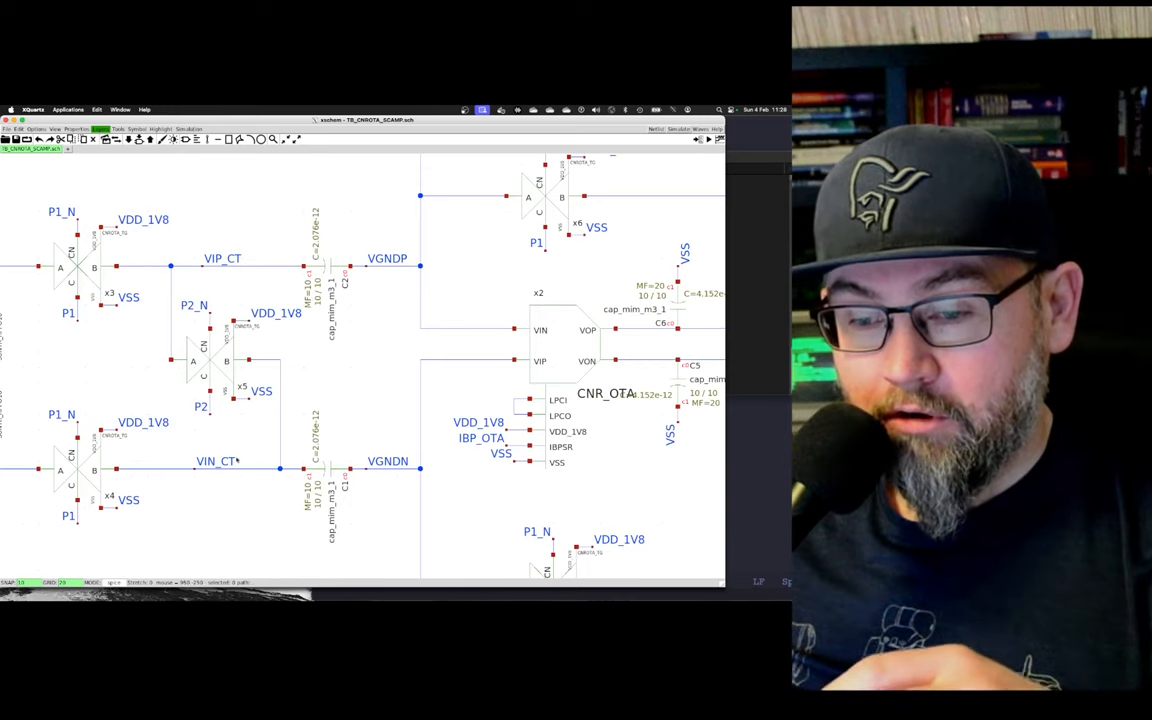
pyautogui.moveTo(420, 472)
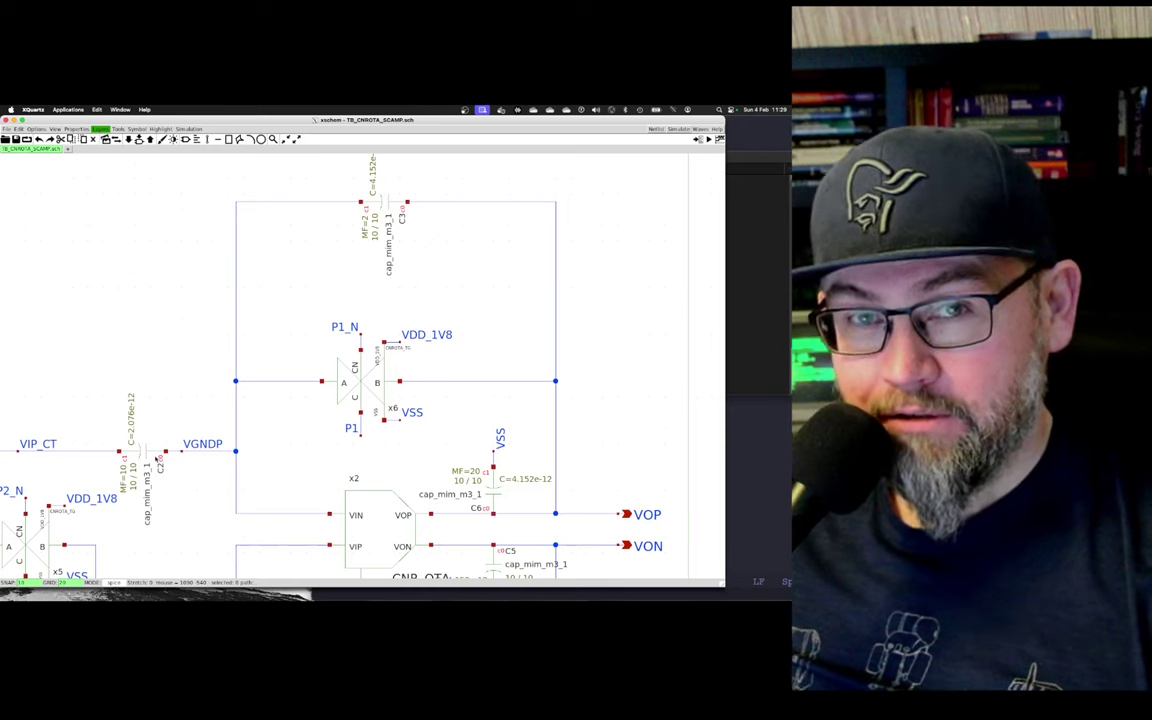
pyautogui.moveTo(178, 452)
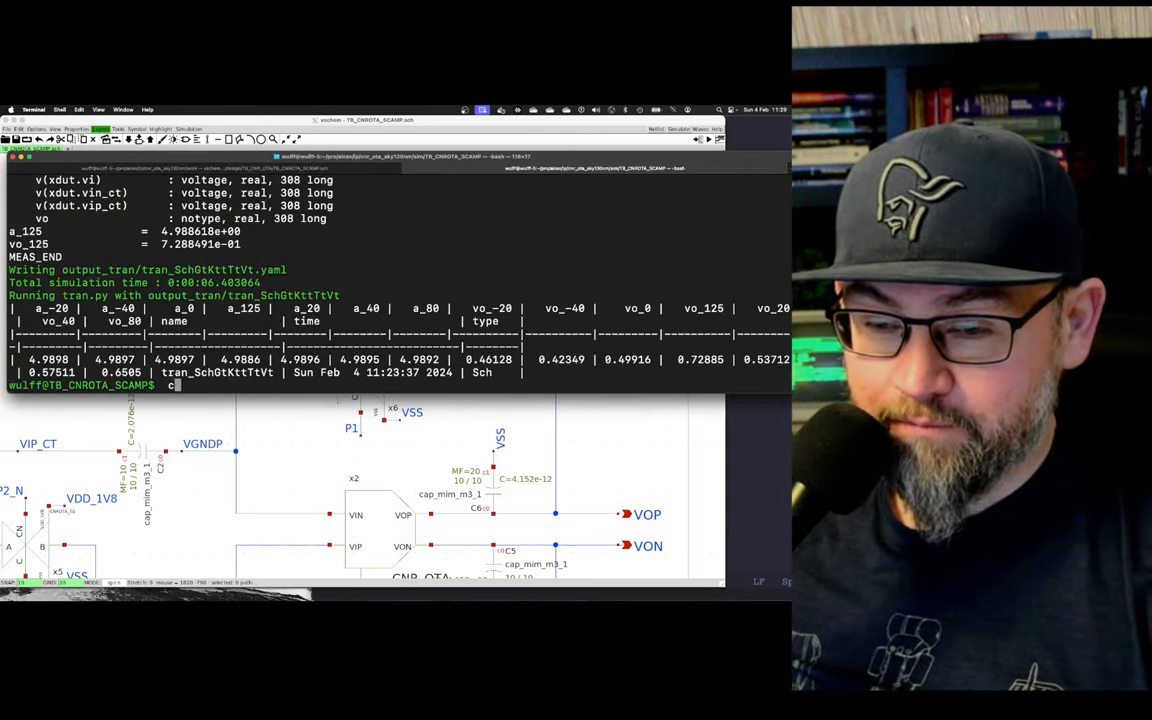
# - Run 'make typical' to simulate the testbench at the typical corner
pyautogui.write('make typical')
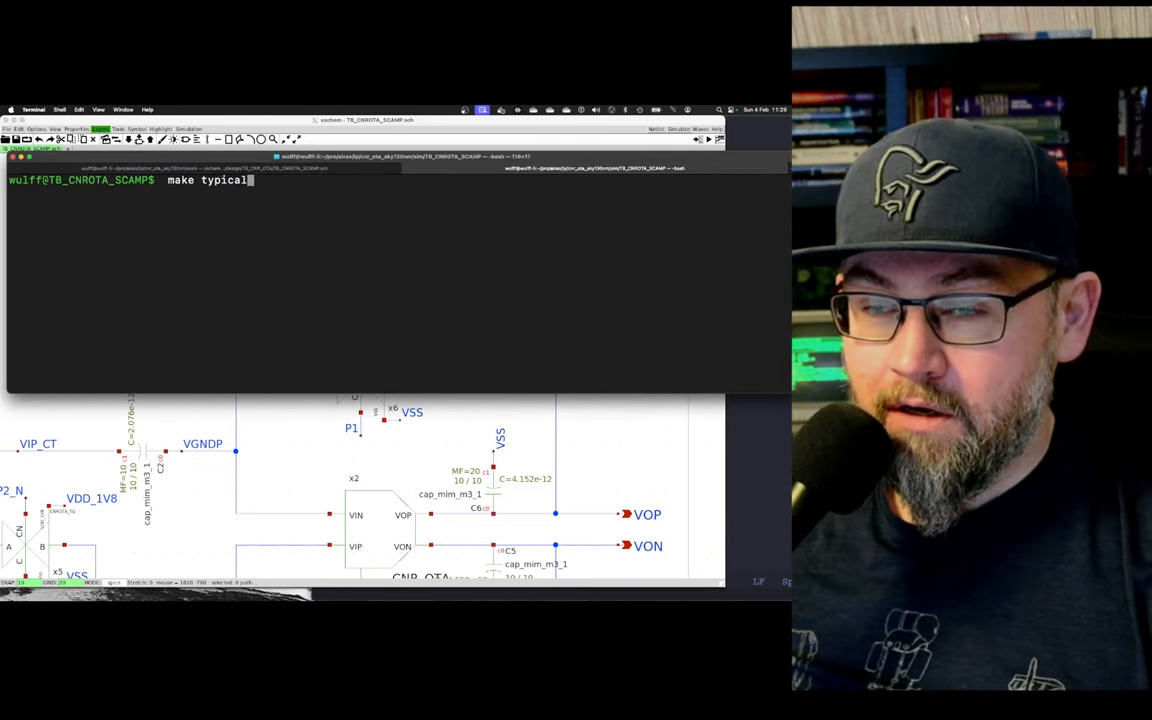
pyautogui.press('Return')
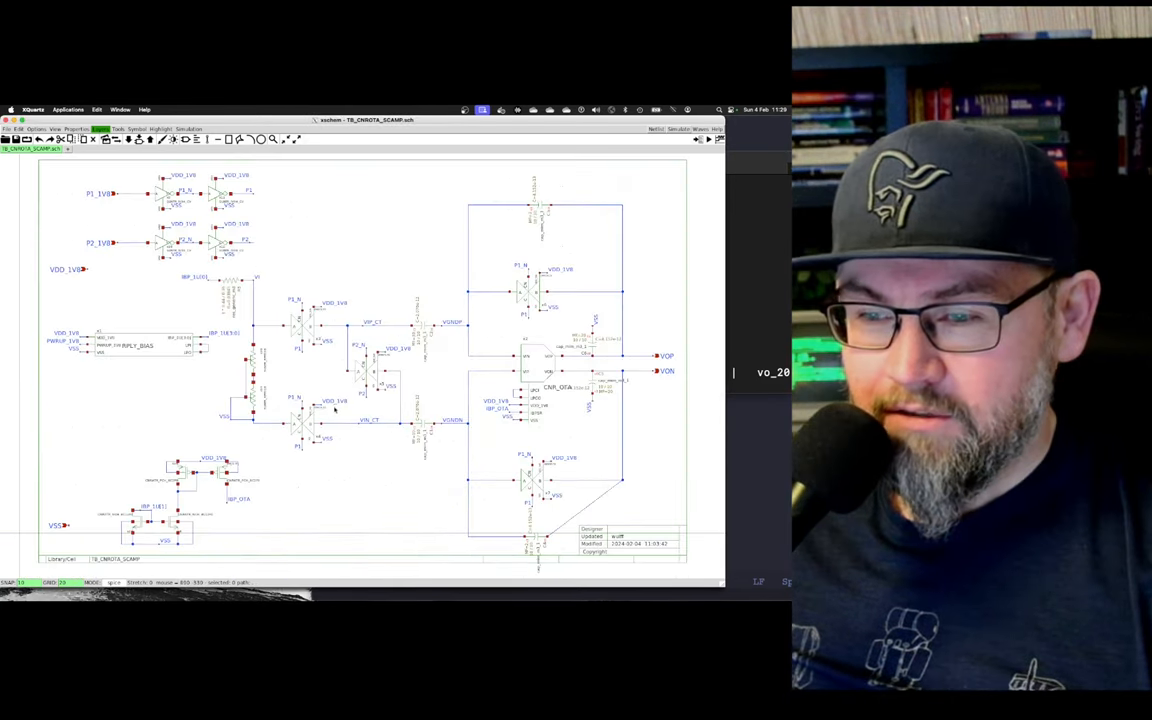
pyautogui.moveTo(252, 244)
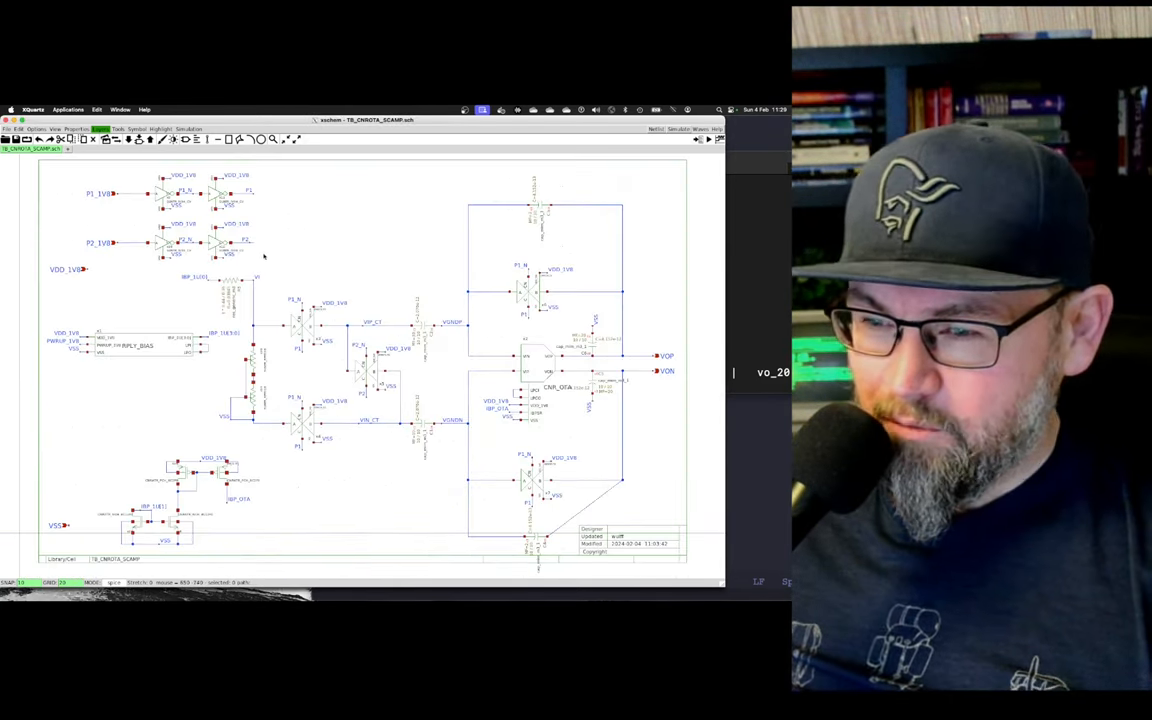
pyautogui.moveTo(324, 366)
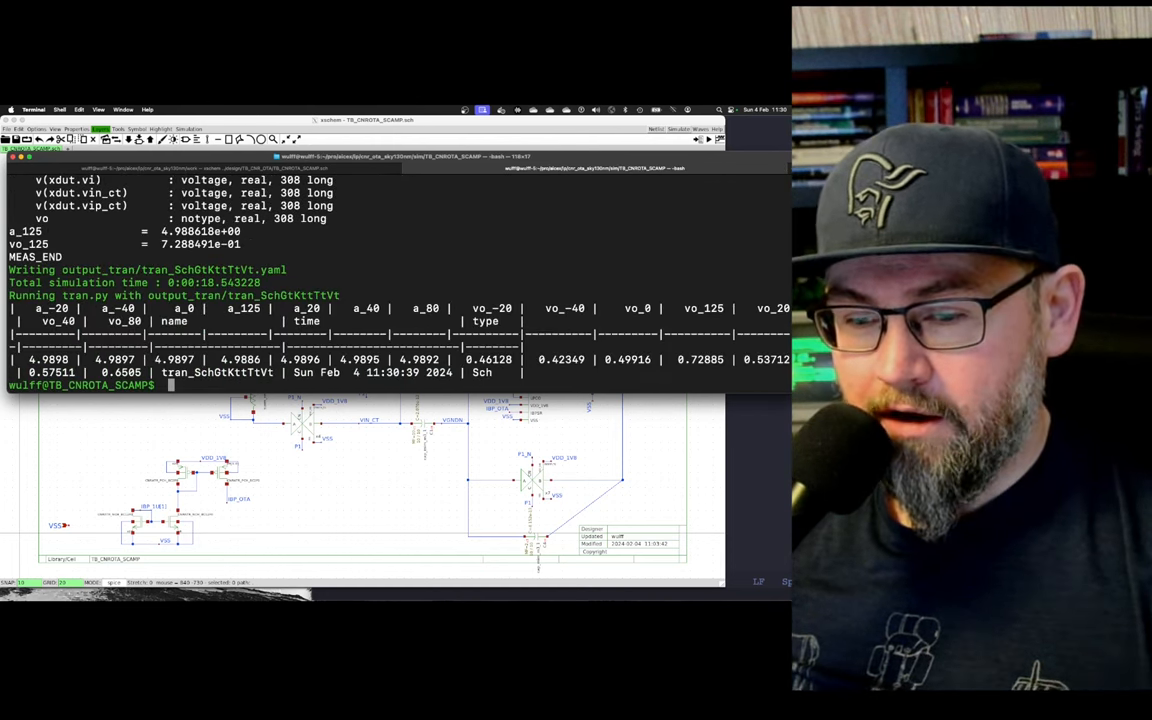
# - Run 'make typical OPT="Debug"' to resimulate with the Debug option
pyautogui.write('make typical OP')
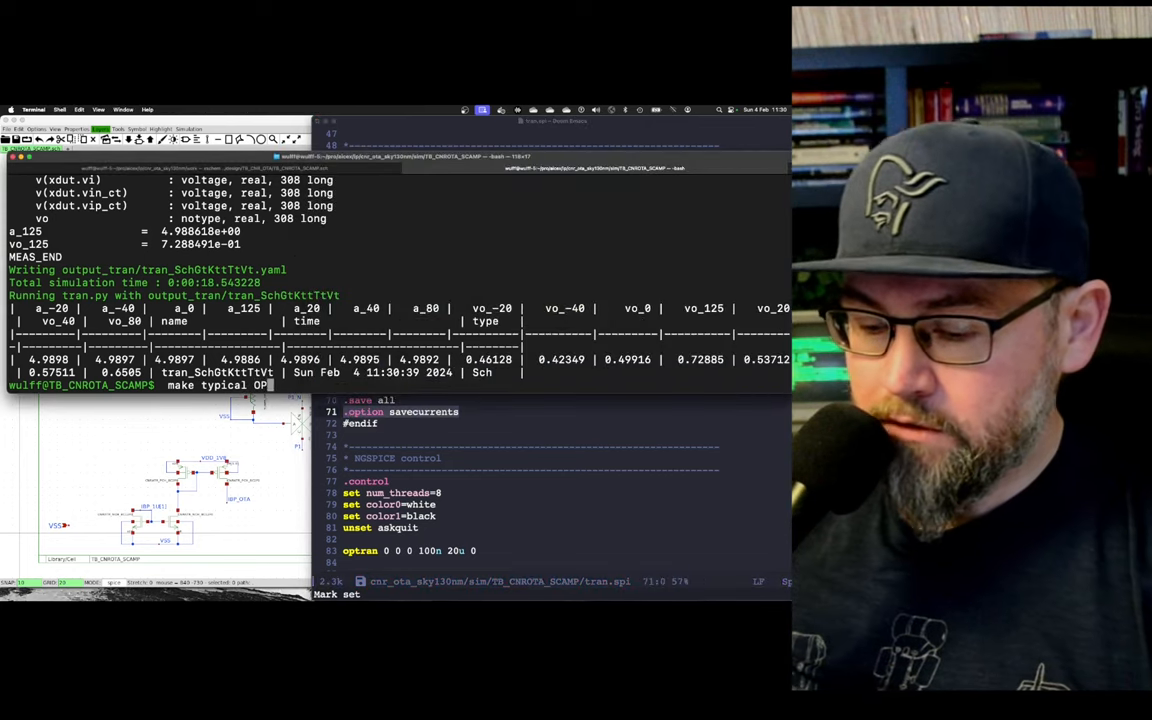
pyautogui.write('="Debug"')
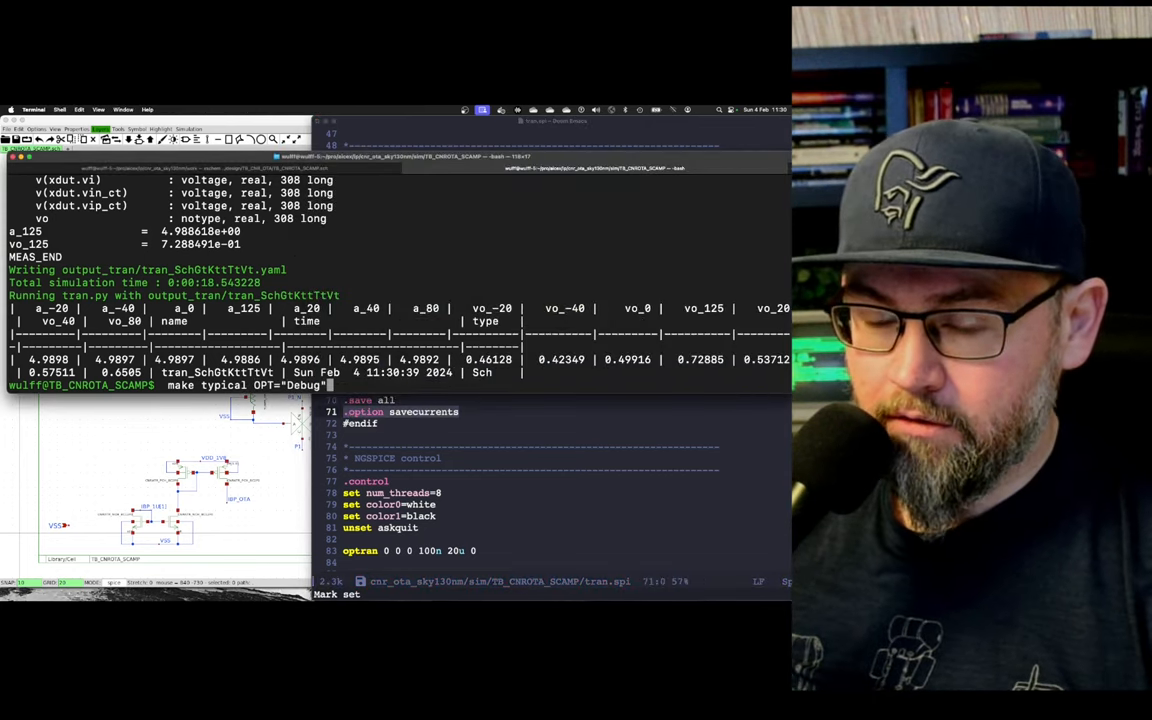
pyautogui.press('Return')
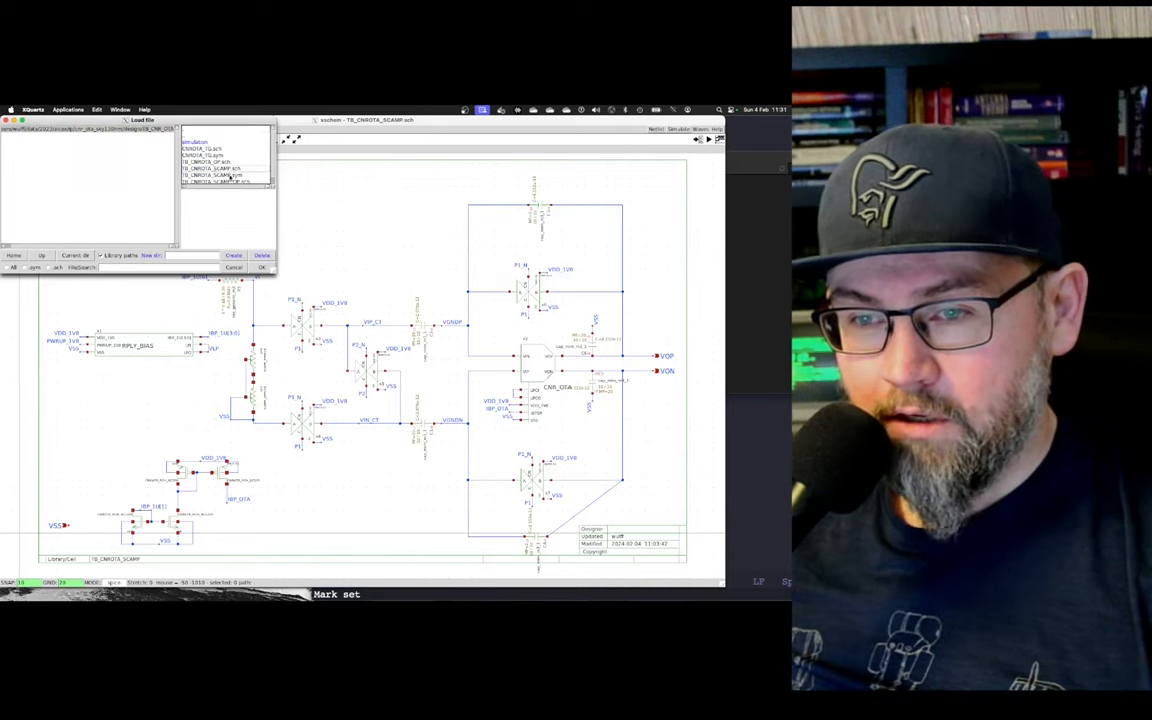
# - Open the top-level TB_CNROTA_SCAMP demo sheet and view the start of its xdut.spi netlist
pyautogui.click(216, 176)
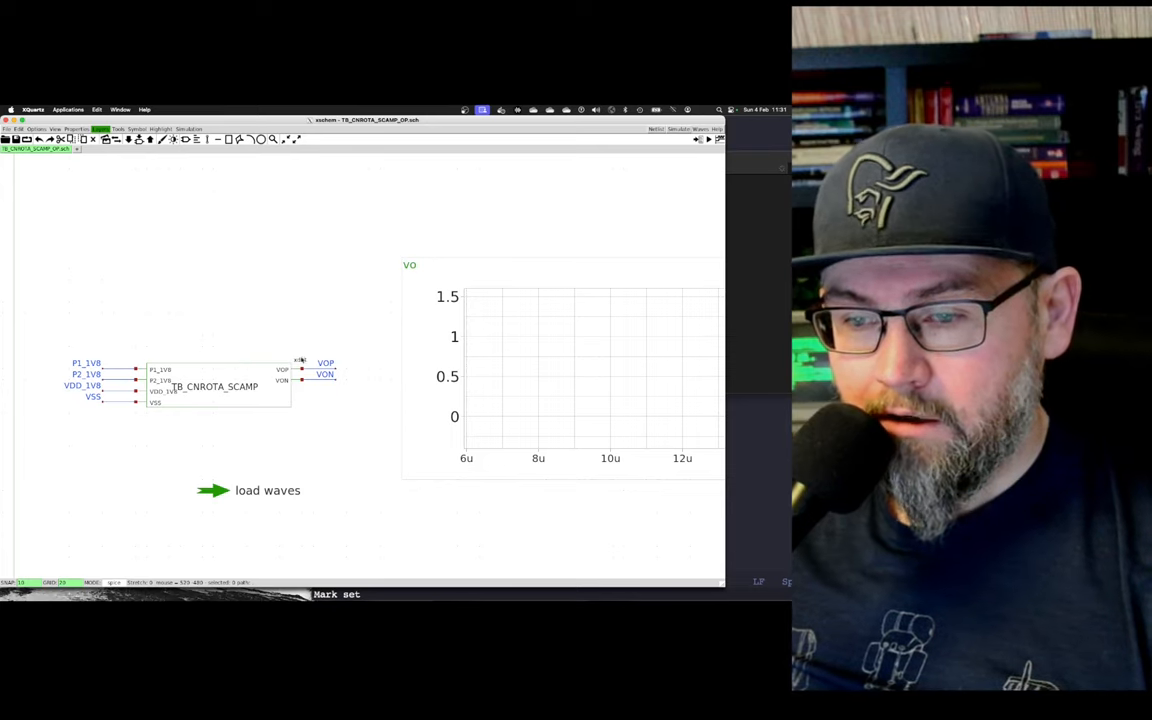
pyautogui.moveTo(768, 330)
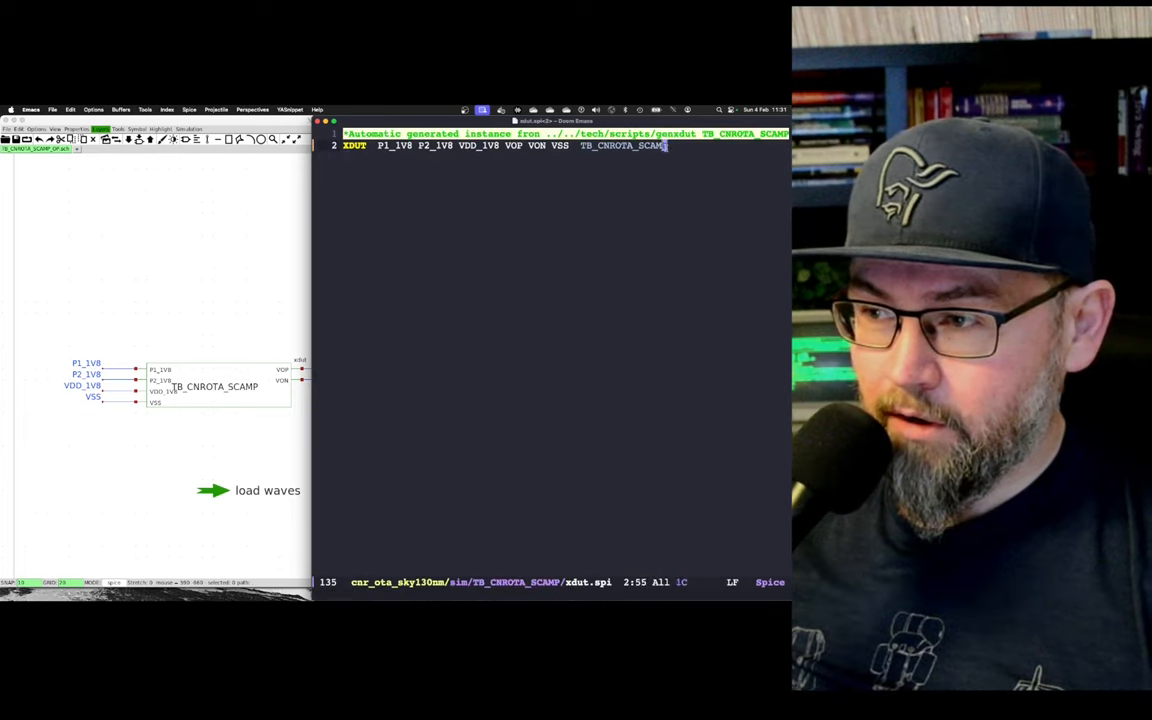
pyautogui.press('Home')
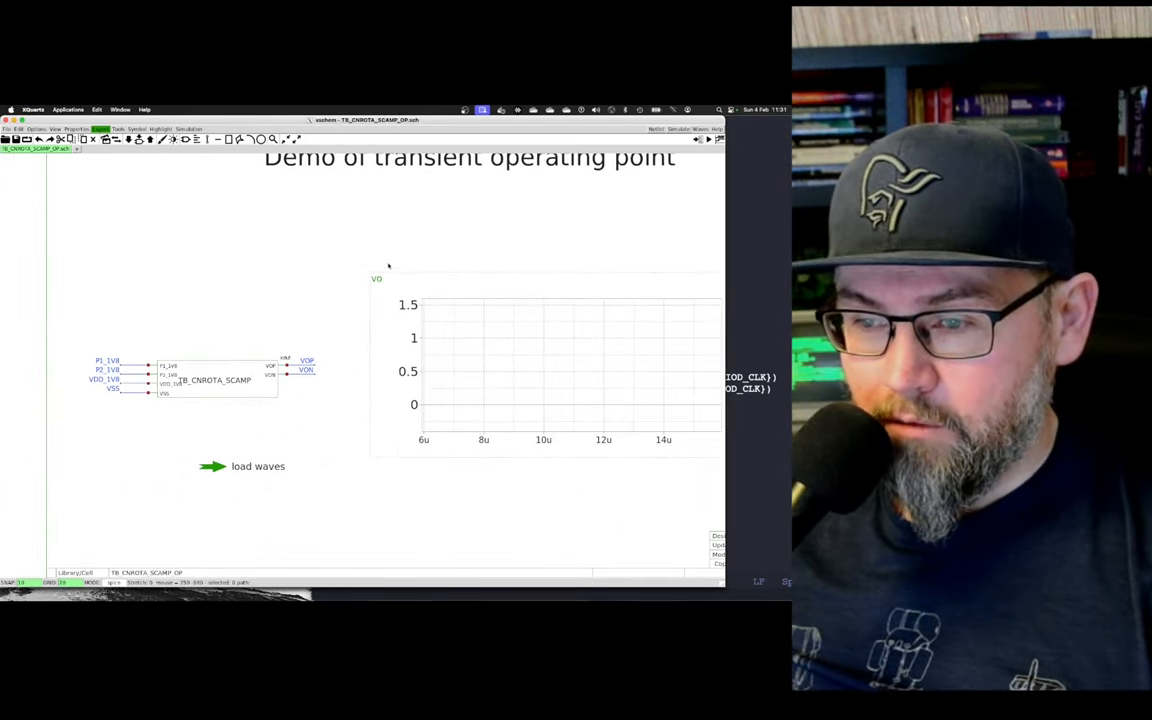
pyautogui.doubleClick(258, 466)
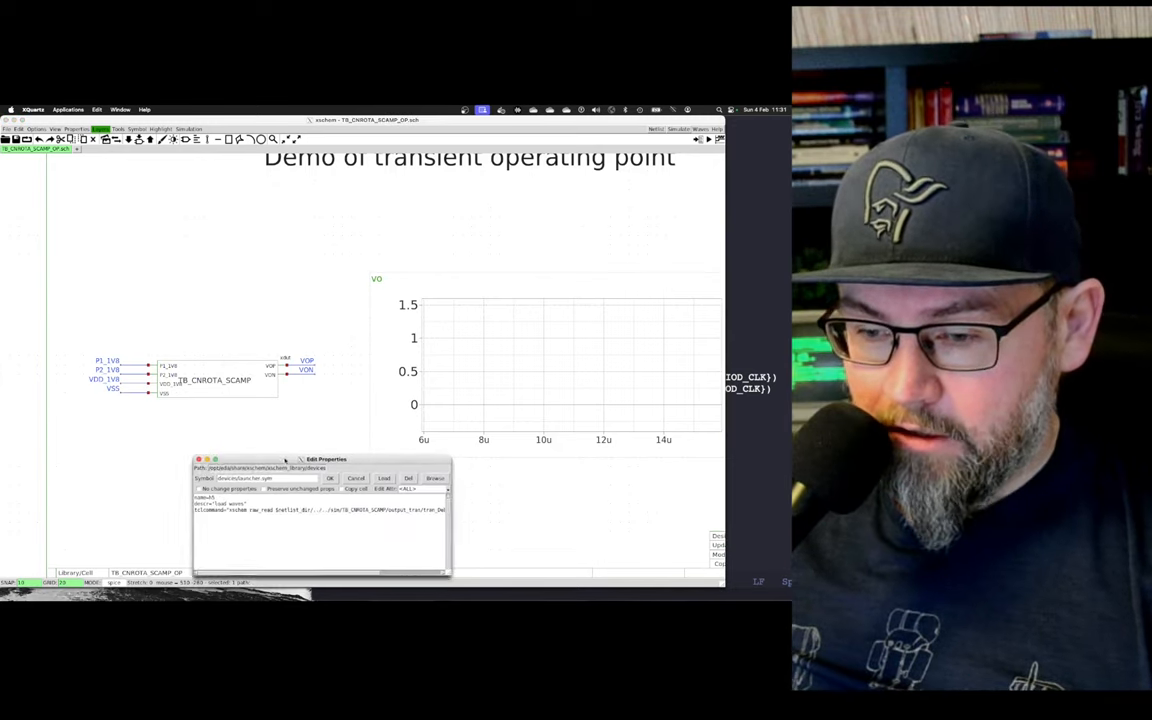
pyautogui.moveTo(326, 458); pyautogui.dragTo(324, 248)
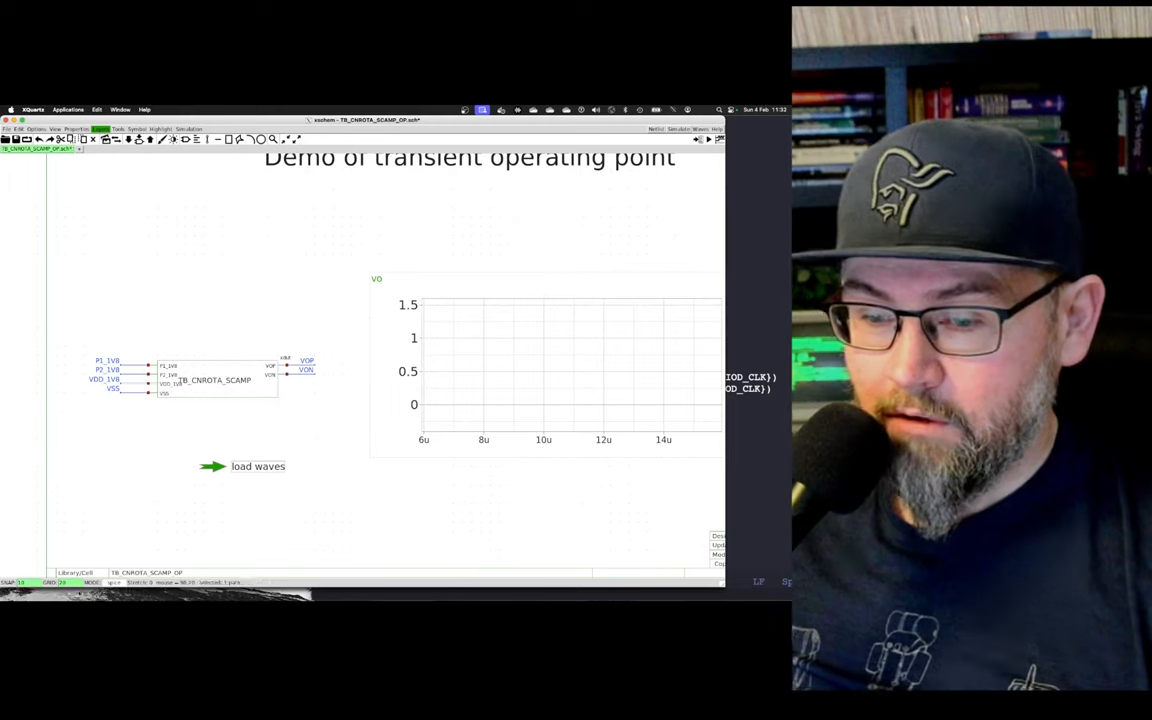
# - Load the transient waveforms via the load-waves launcher so vo plots and pins annotate
pyautogui.click(258, 466)
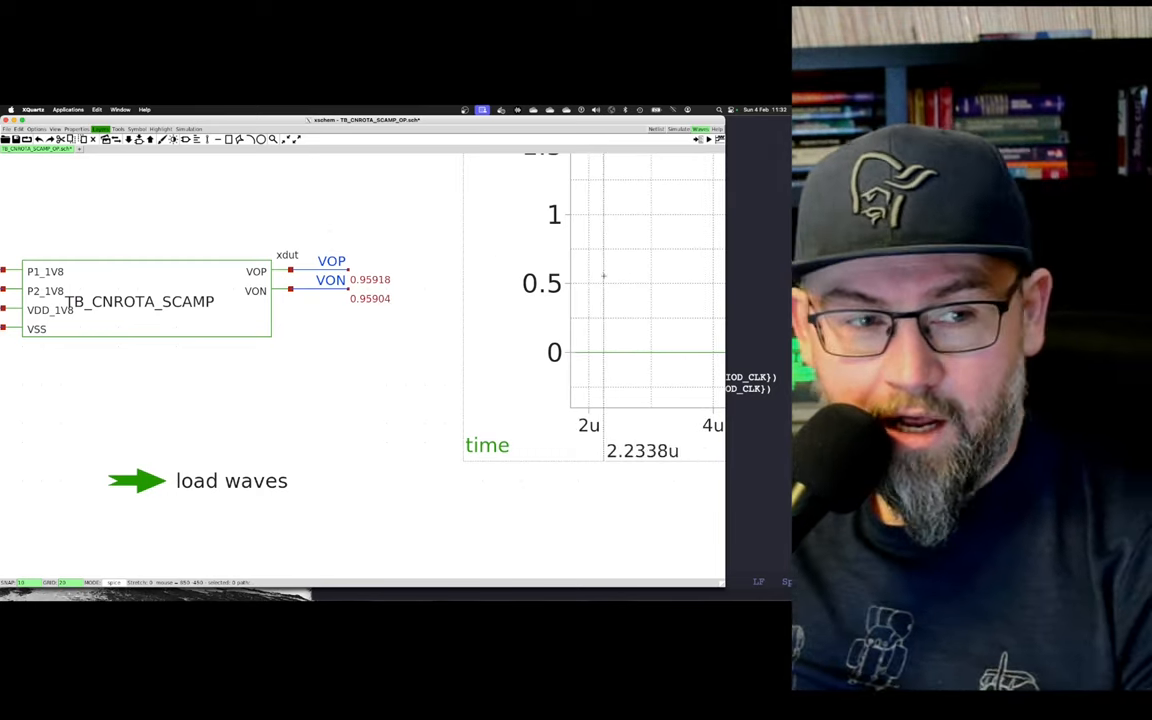
pyautogui.moveTo(648, 276)
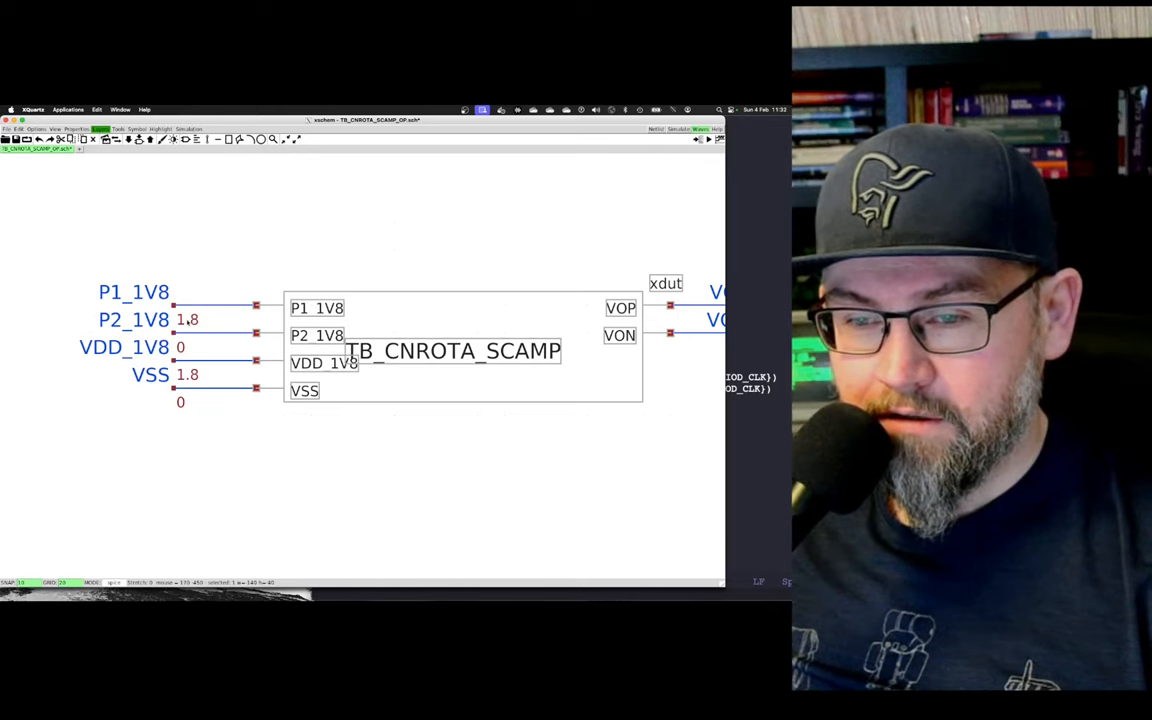
pyautogui.moveTo(476, 312)
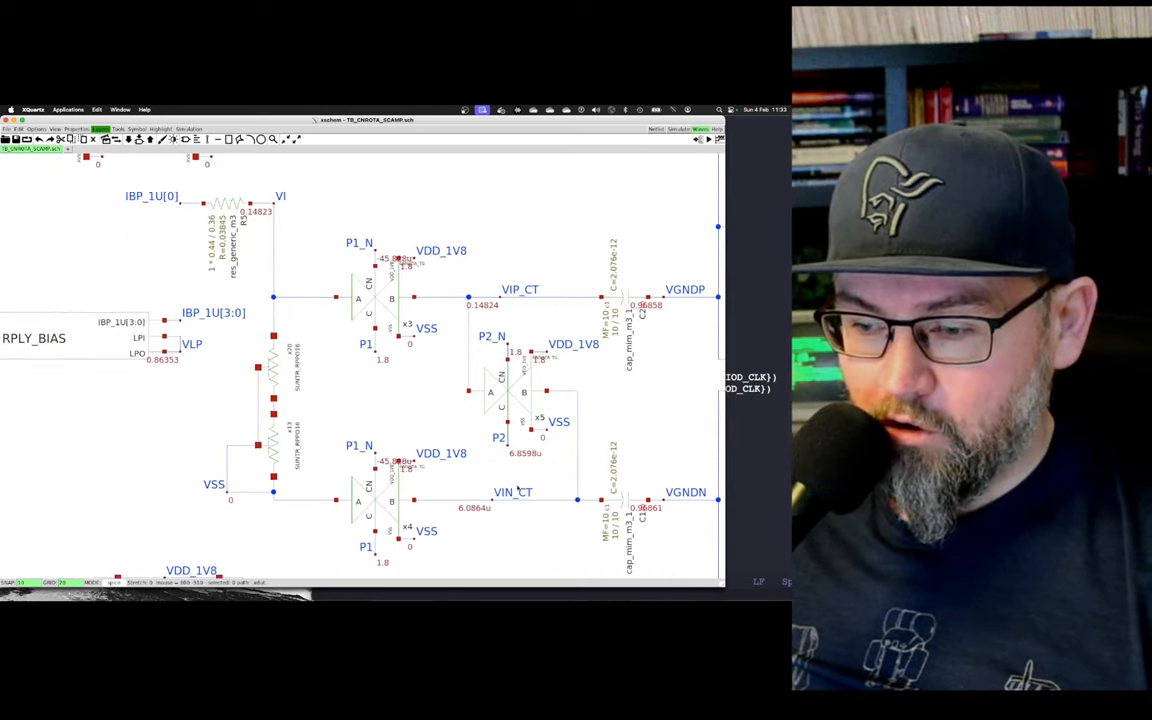
pyautogui.moveTo(430, 510)
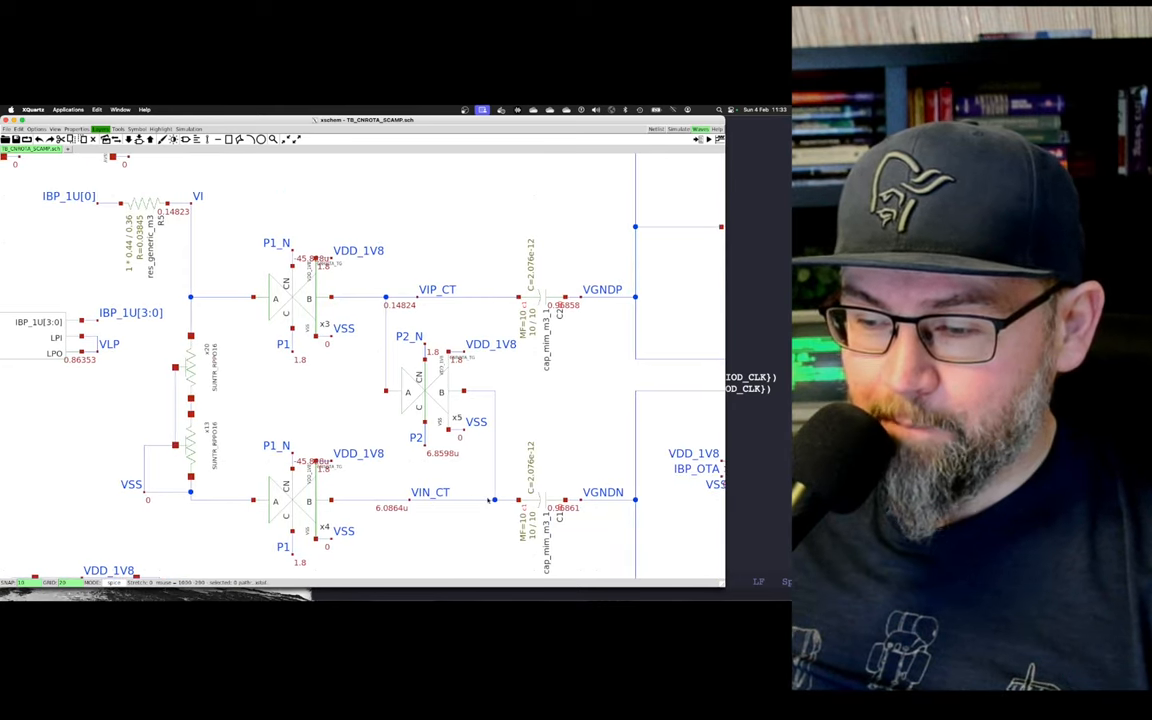
pyautogui.moveTo(568, 476)
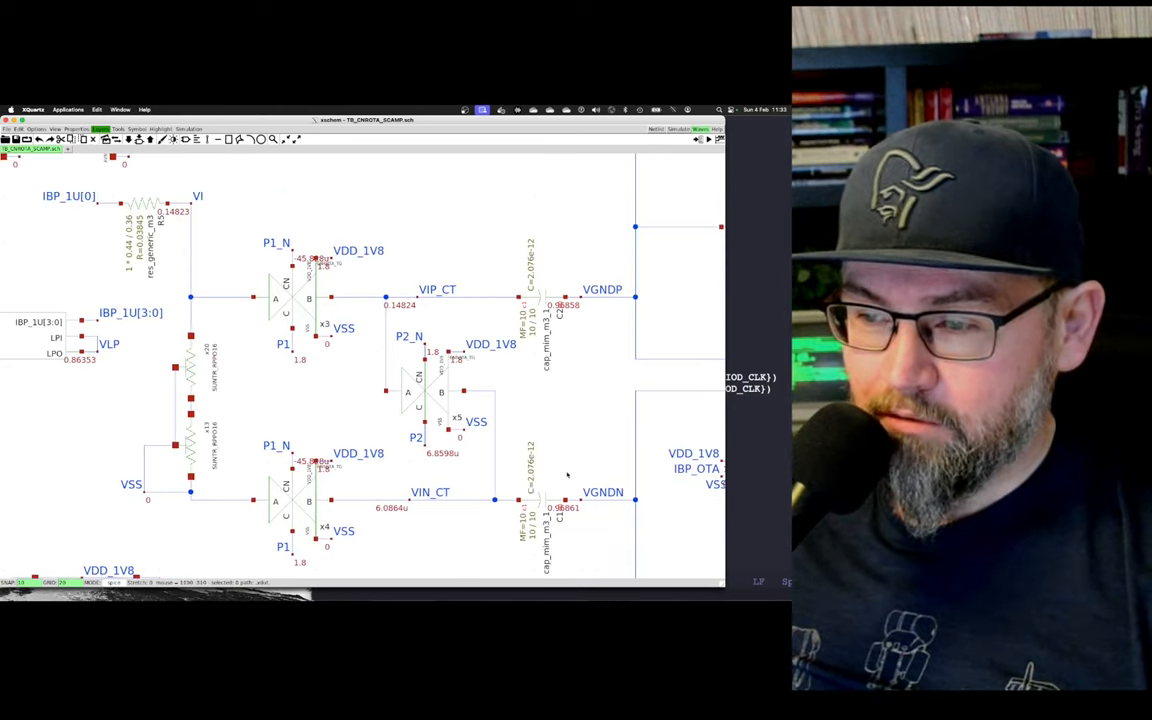
pyautogui.moveTo(460, 504)
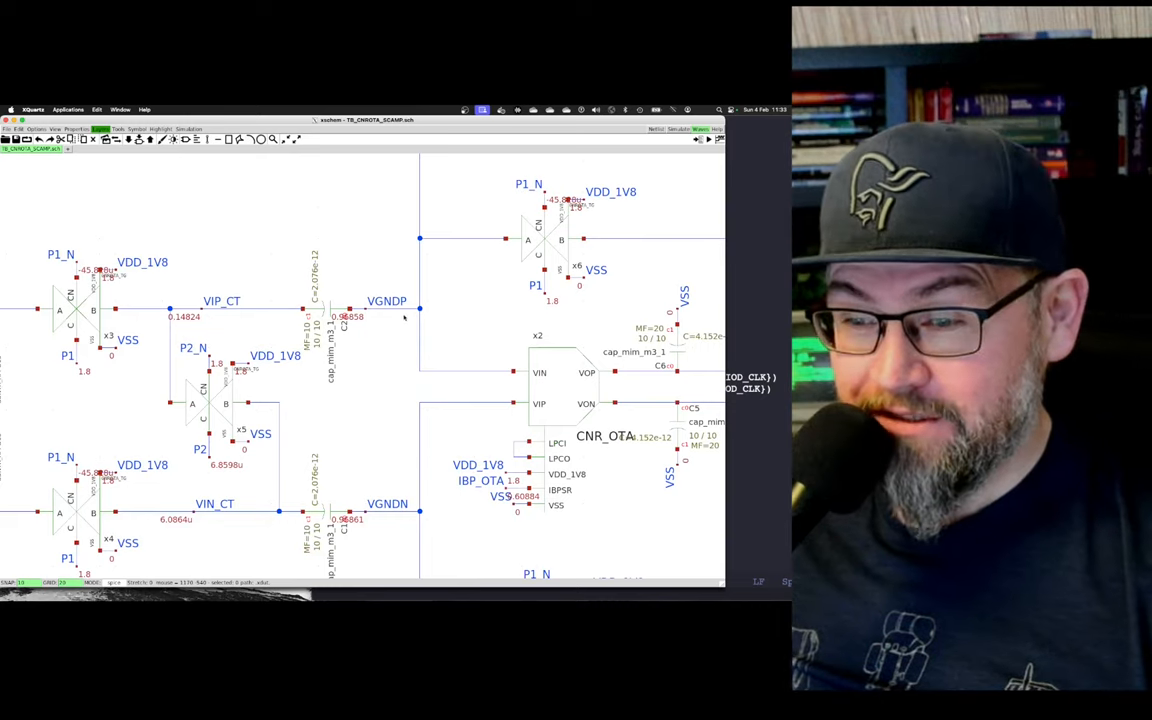
pyautogui.moveTo(394, 356)
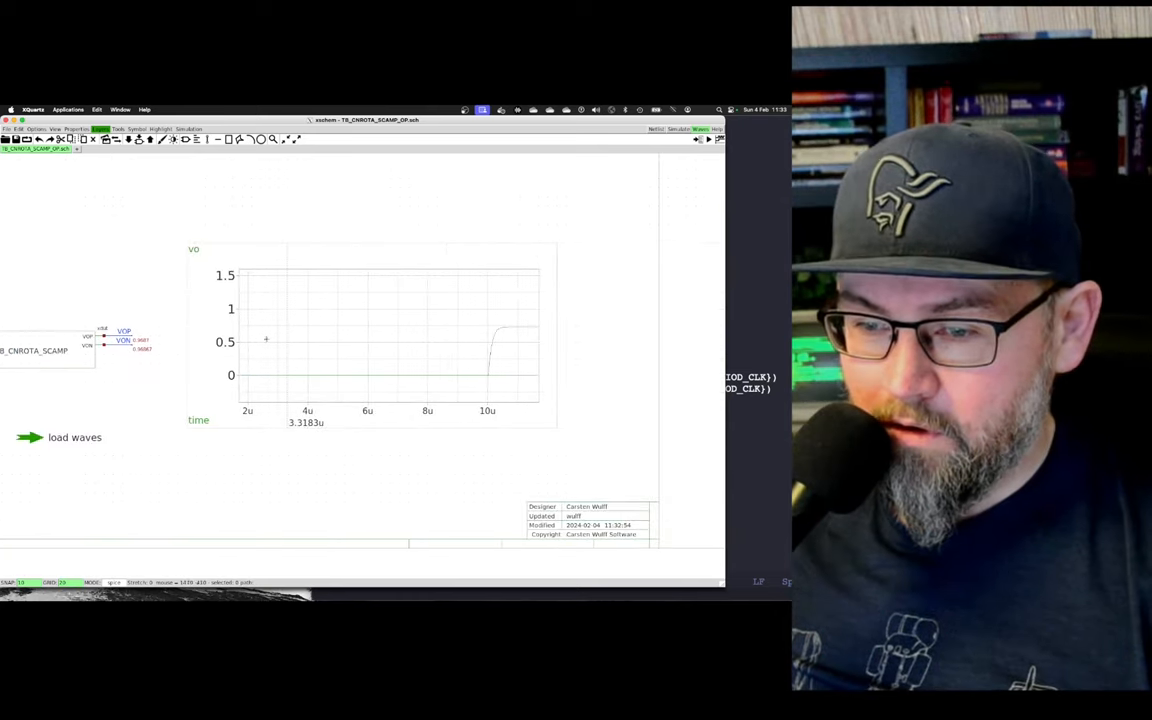
pyautogui.moveTo(494, 328)
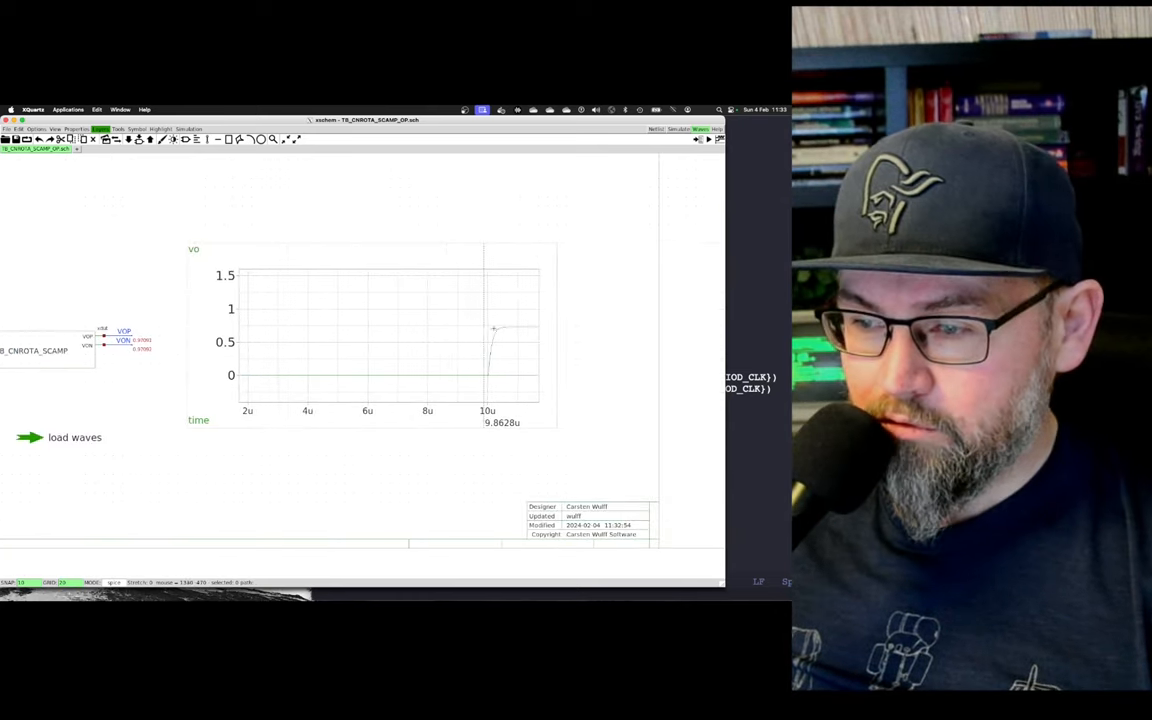
pyautogui.moveTo(530, 324)
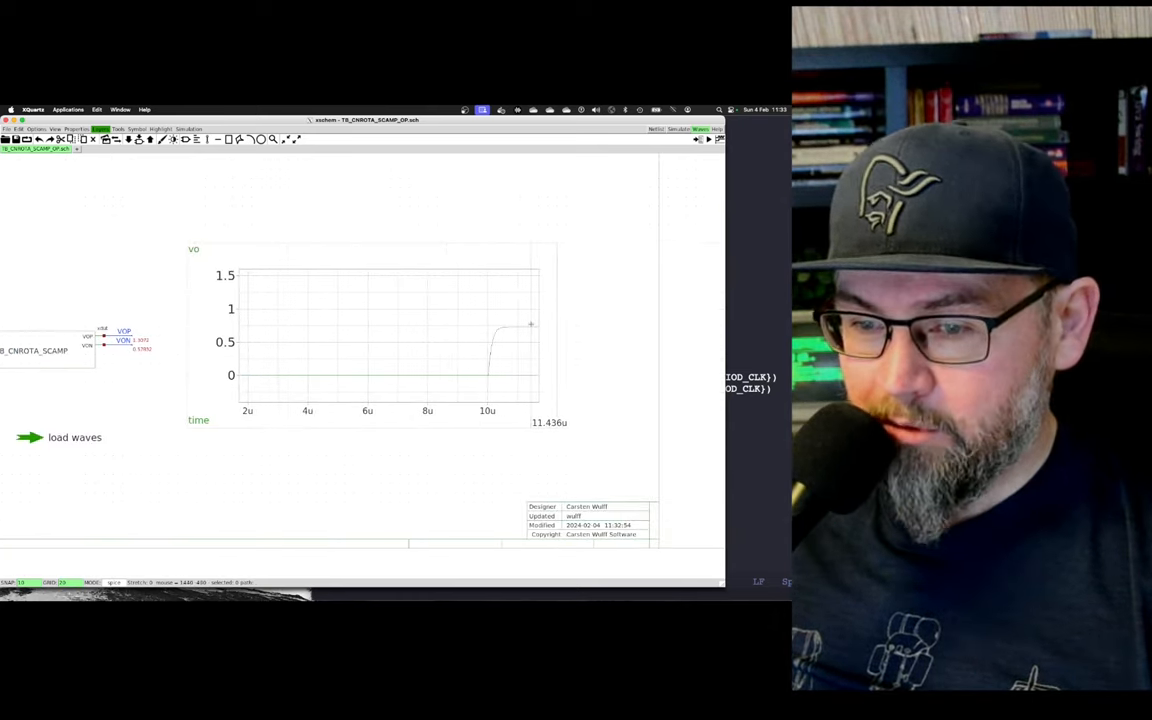
pyautogui.moveTo(138, 332)
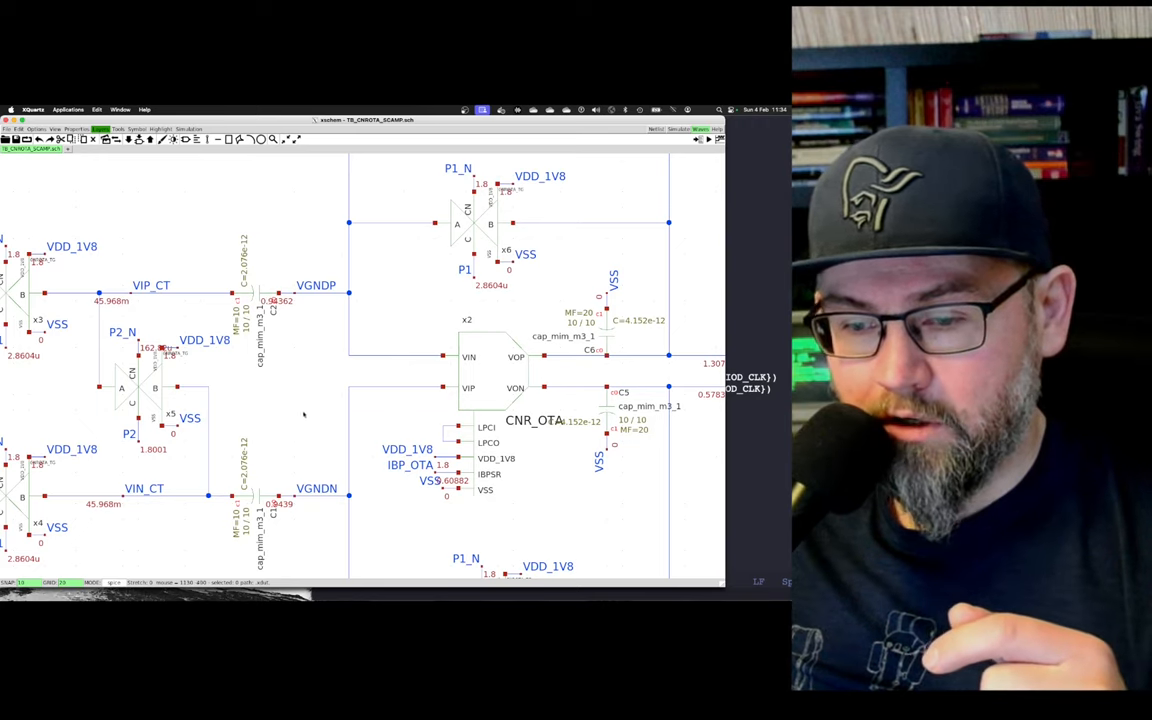
# - Zoom out within the amplifier instance toward the CNR_OTA outputs
pyautogui.scroll(-3)
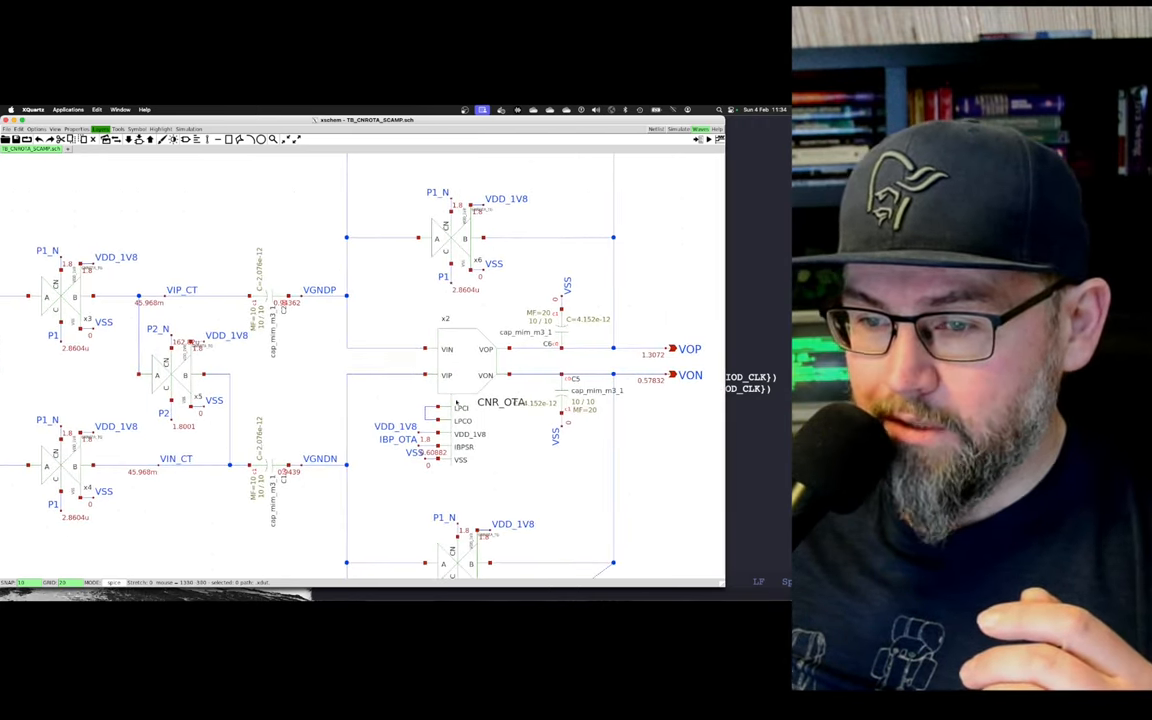
pyautogui.moveTo(520, 272)
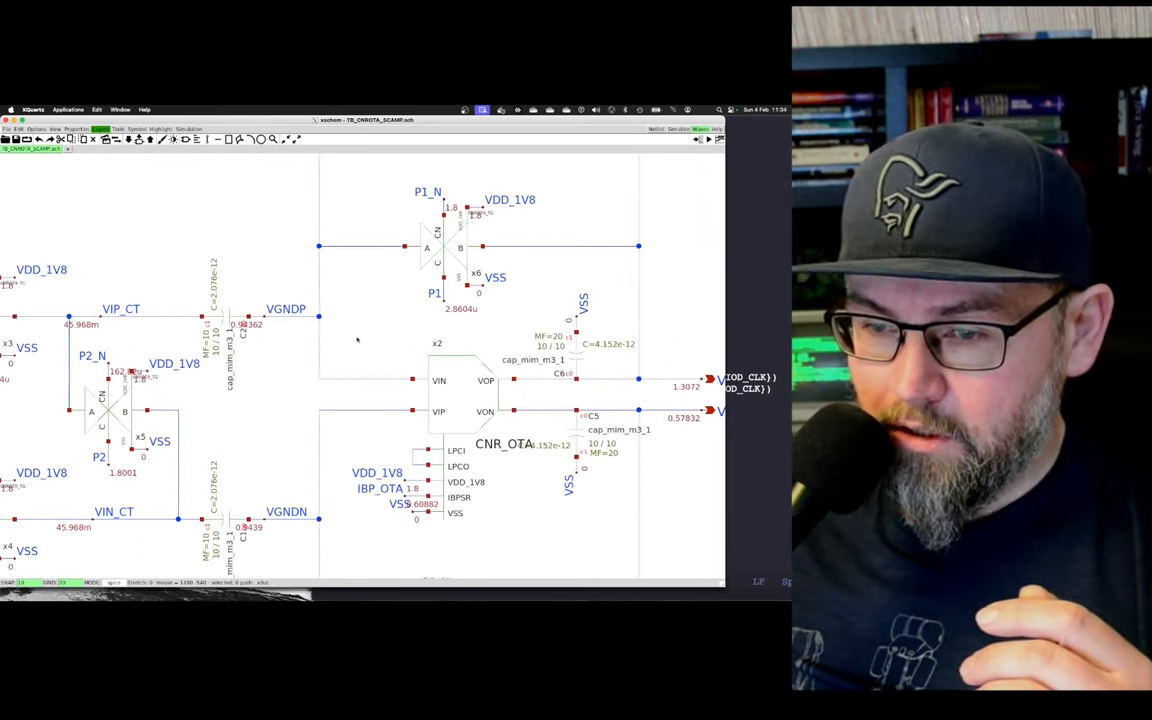
pyautogui.moveTo(288, 376)
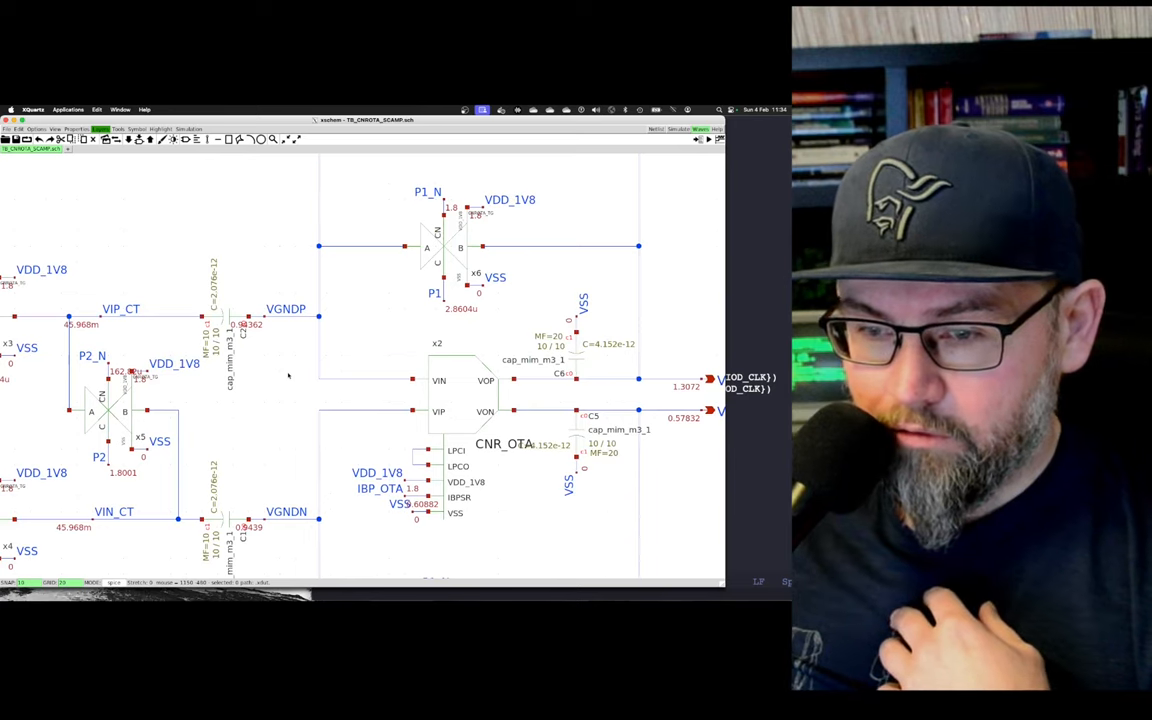
pyautogui.scroll(-3)
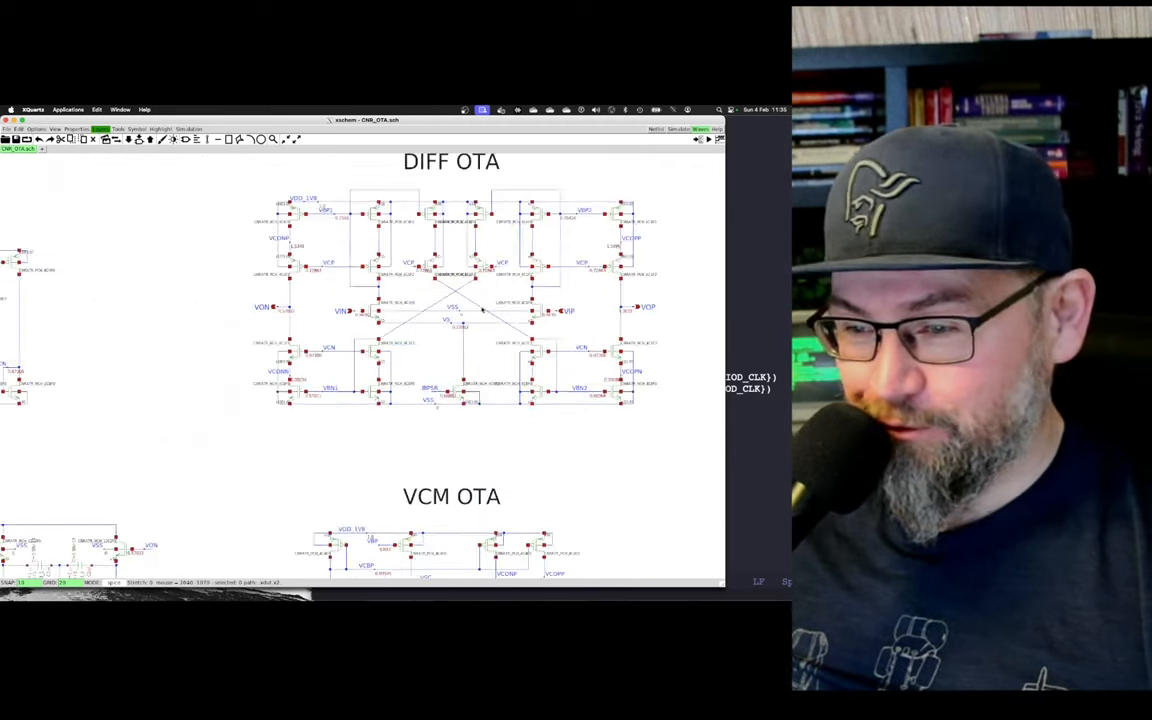
# - Scroll around the CNR_OTA sheet to view its DIFF OTA and VCM OTA stages
pyautogui.scroll(3)
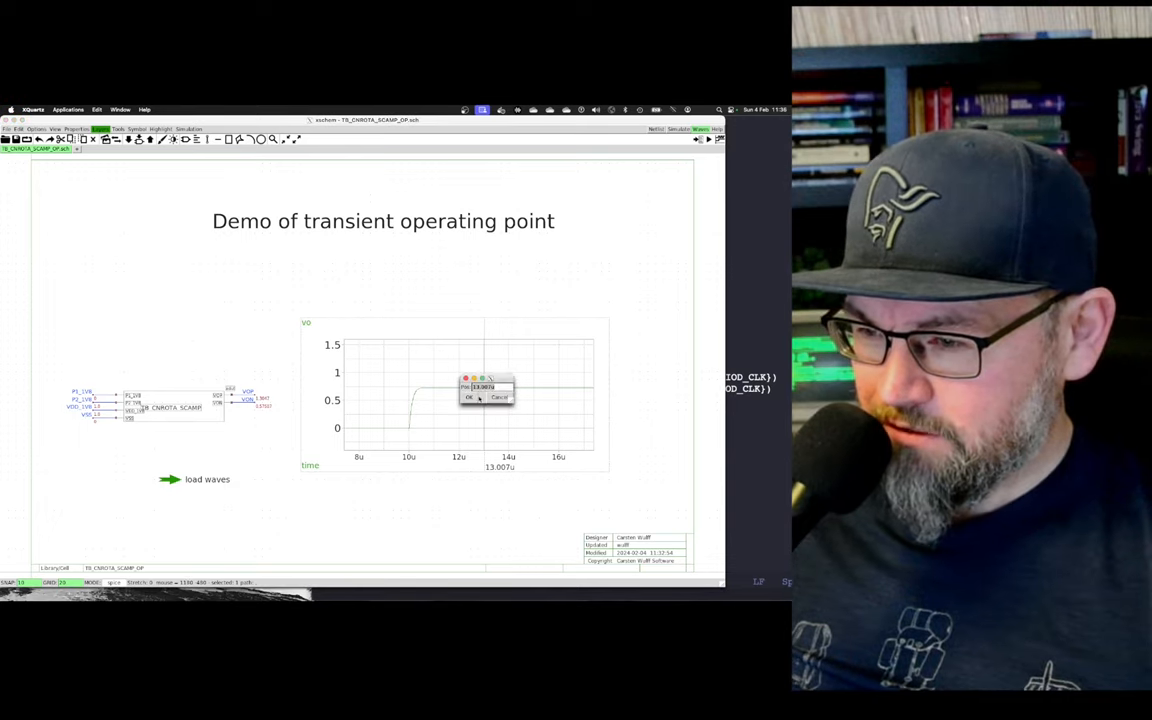
# - Dismiss the small popup over the vo graph, leaving the cursor near 13 µs
pyautogui.click(468, 396)
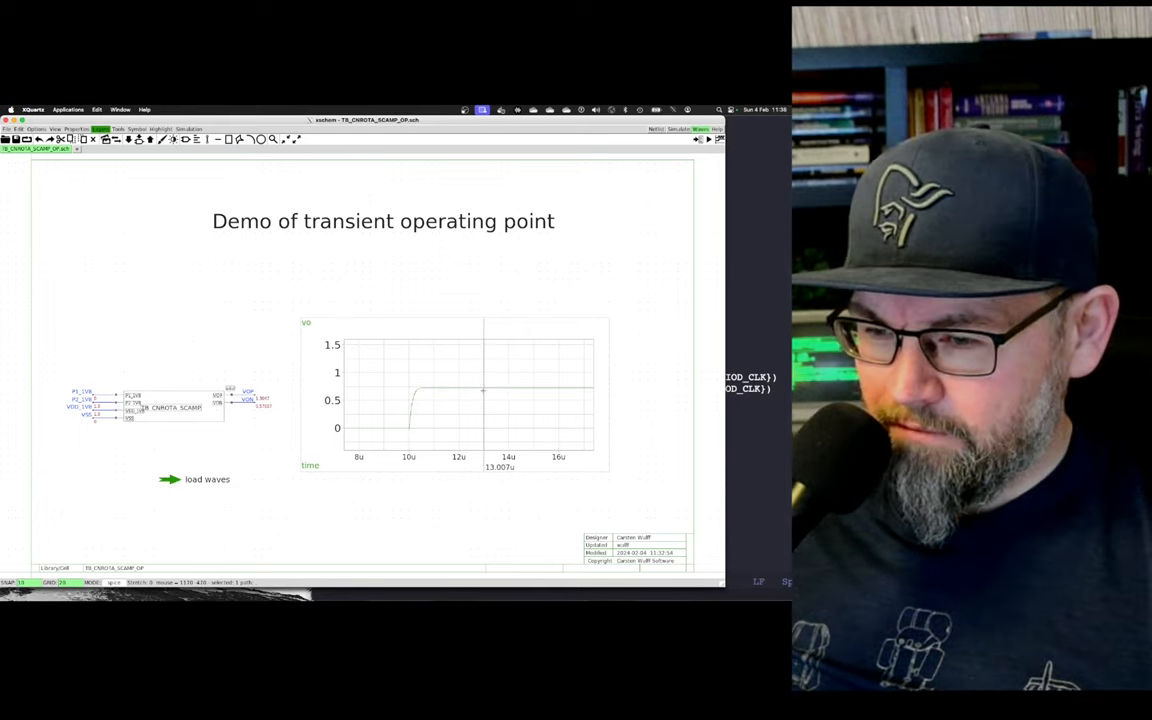